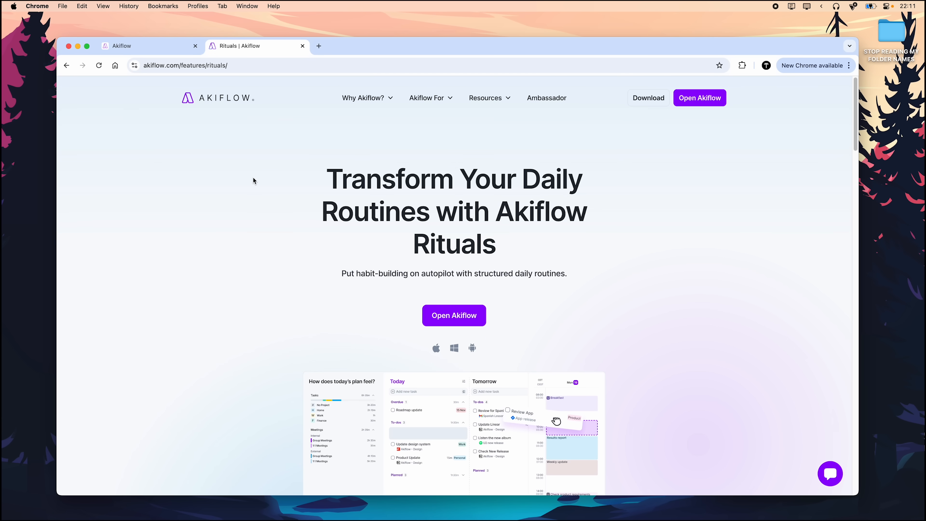
- Scroll through the Rituals feature page and the Integrations settings list
scroll(down, 3)
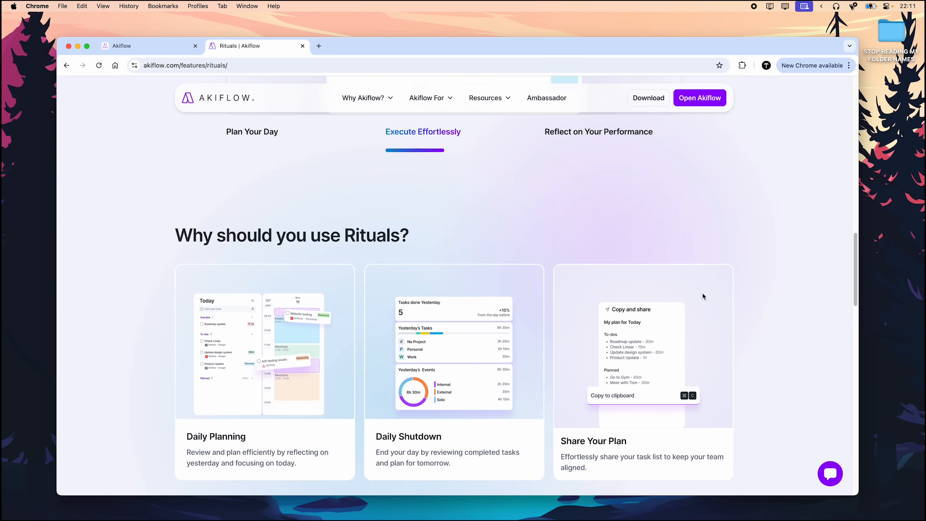
scroll(down, 3)
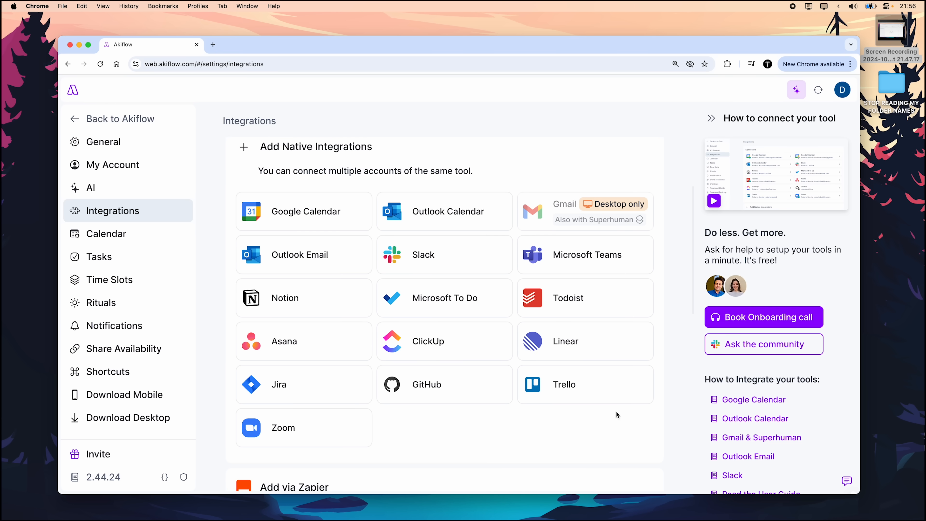
scroll(down, 3)
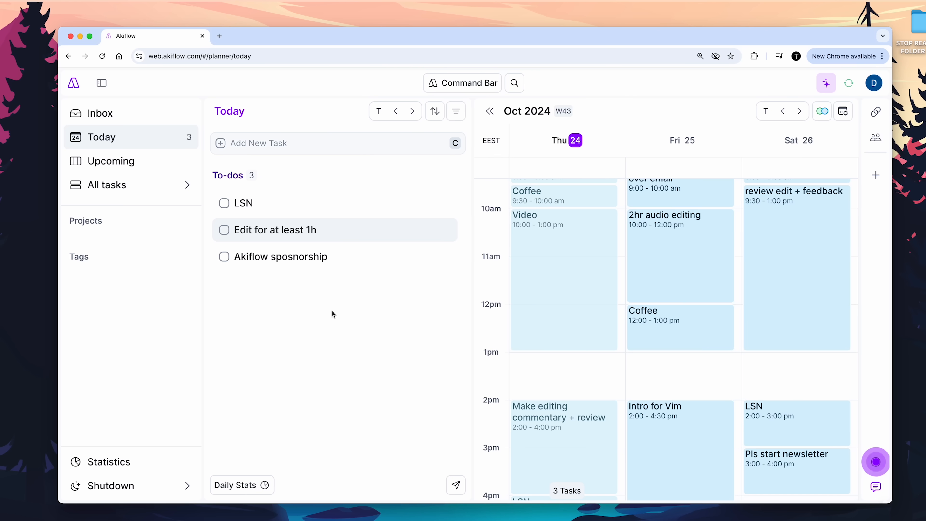
- Check off the LSN and Edit for at least 1h tasks as done
click(223, 203)
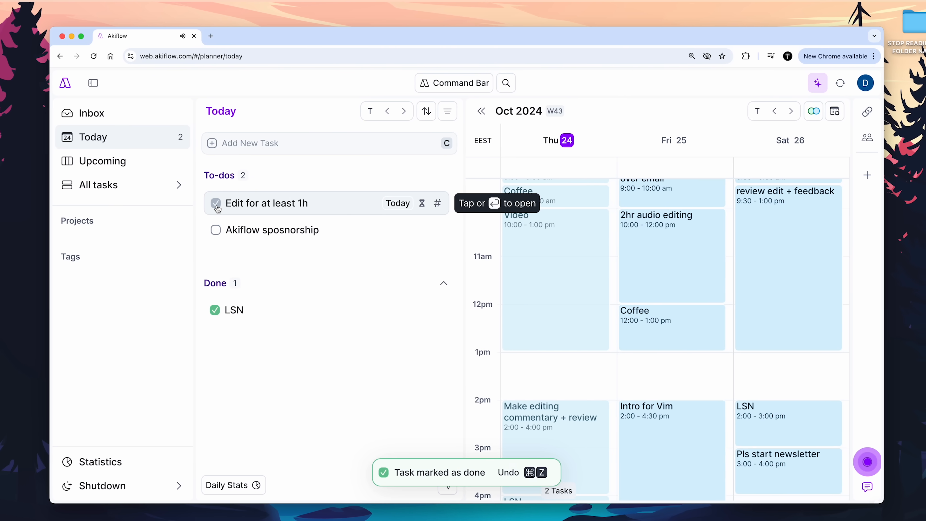
click(216, 203)
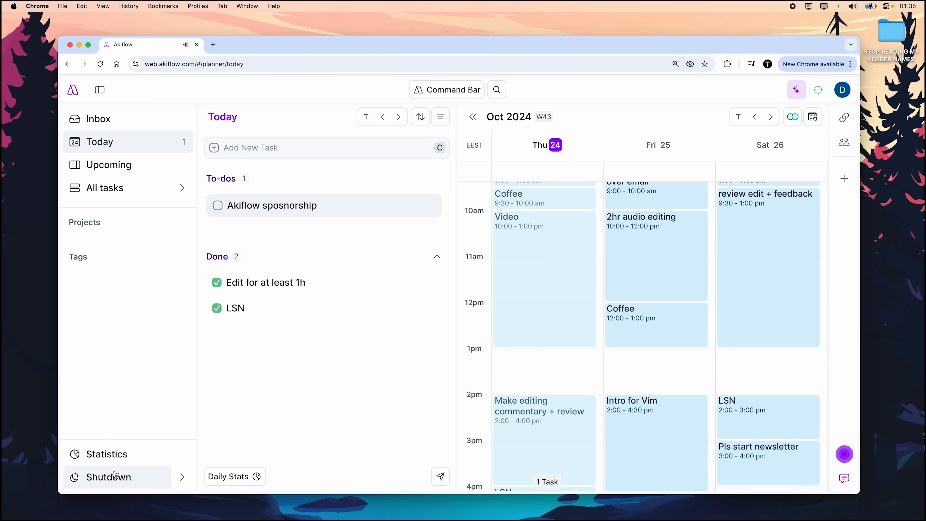
- Start the Daily Shutdown ritual from the rituals menu and review its contents
click(109, 477)
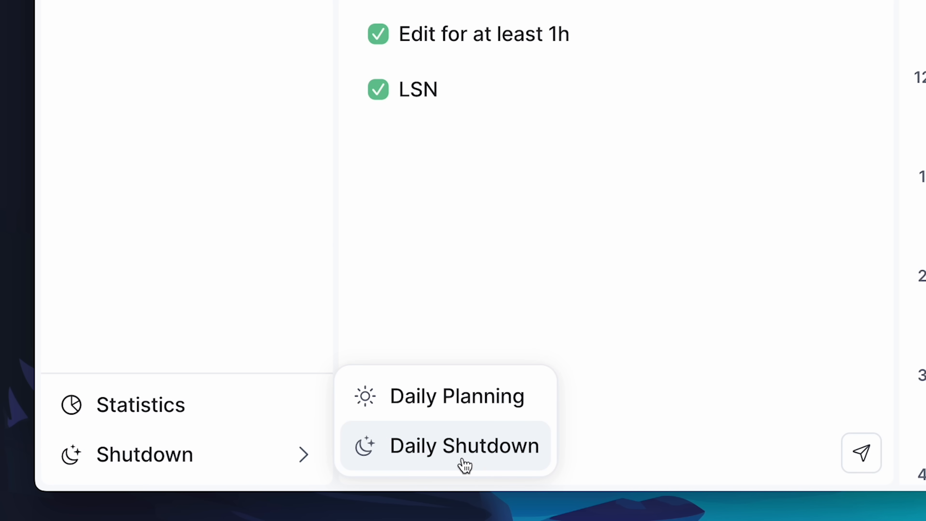
click(465, 445)
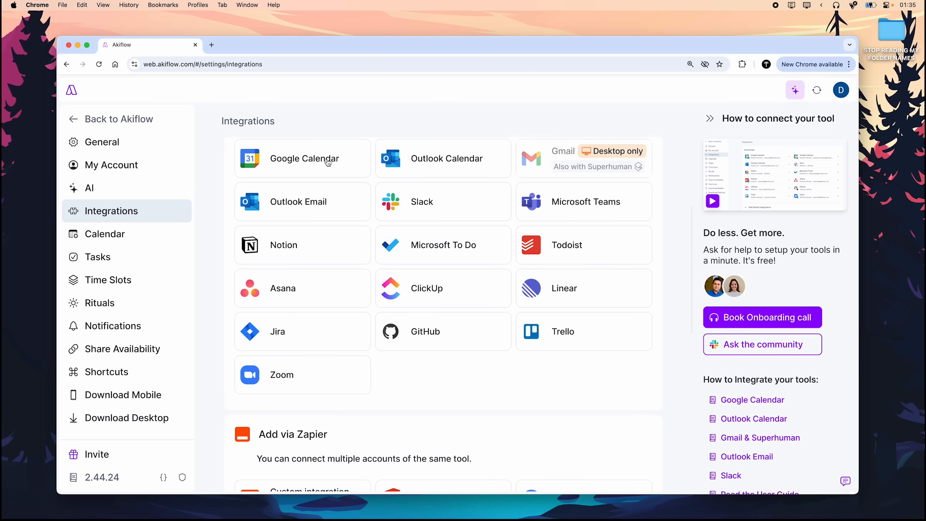
mouse_move(417, 261)
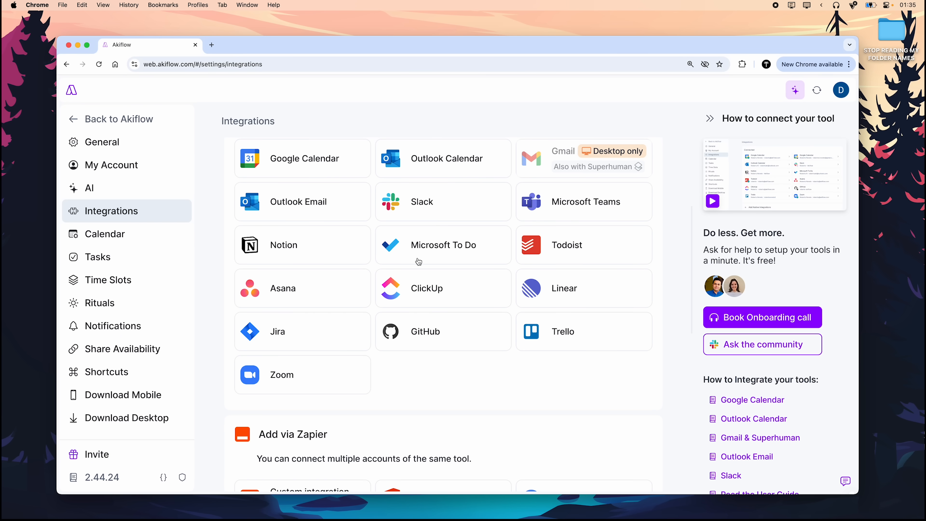
mouse_move(435, 334)
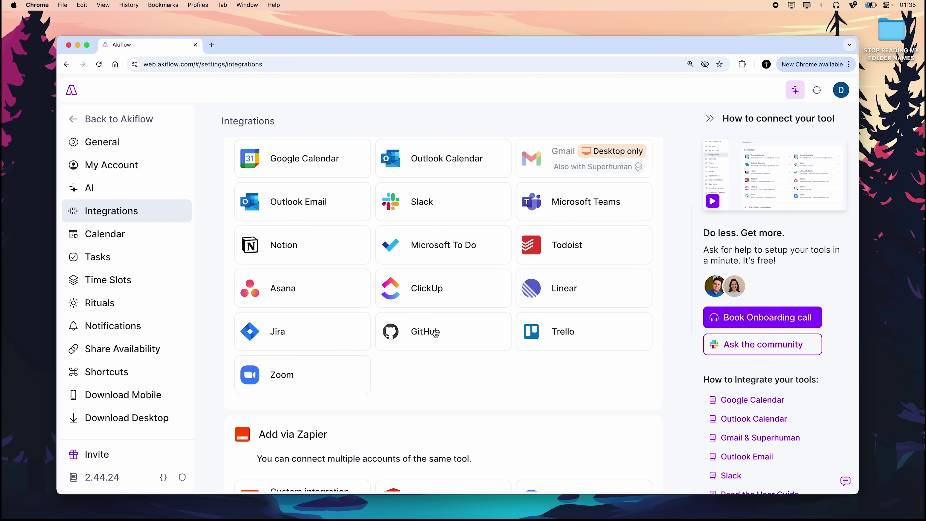
scroll(down, 3)
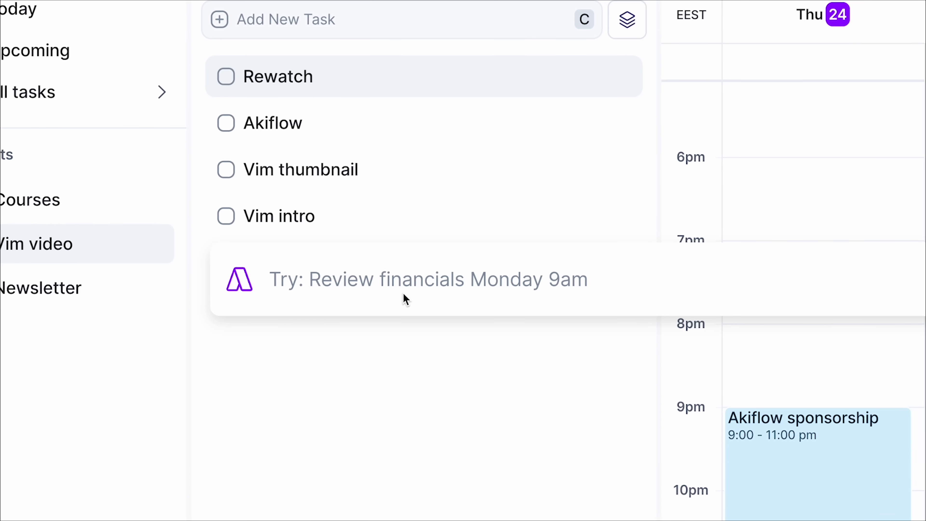
- Draft a 'research video ideas' task for tomorrow 3pm with duration '=2' in the command bar
key(Cmd+Space)
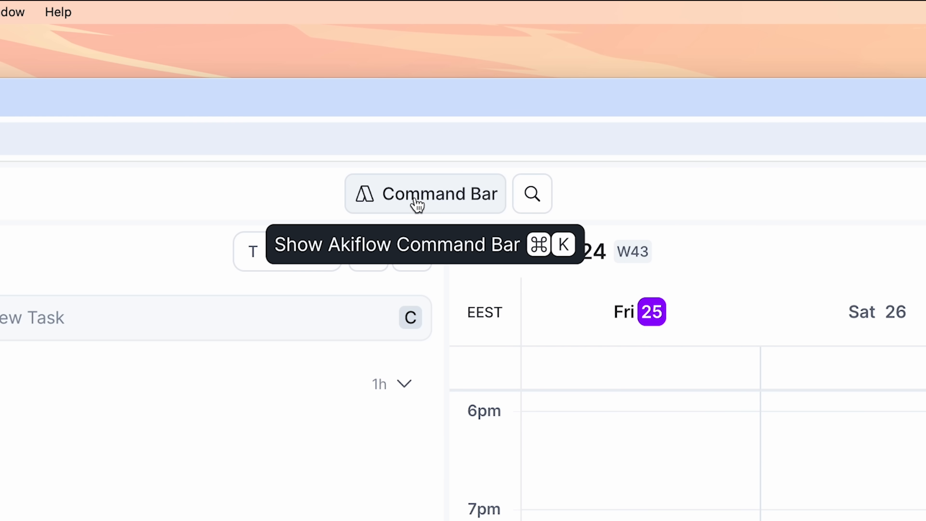
click(417, 201)
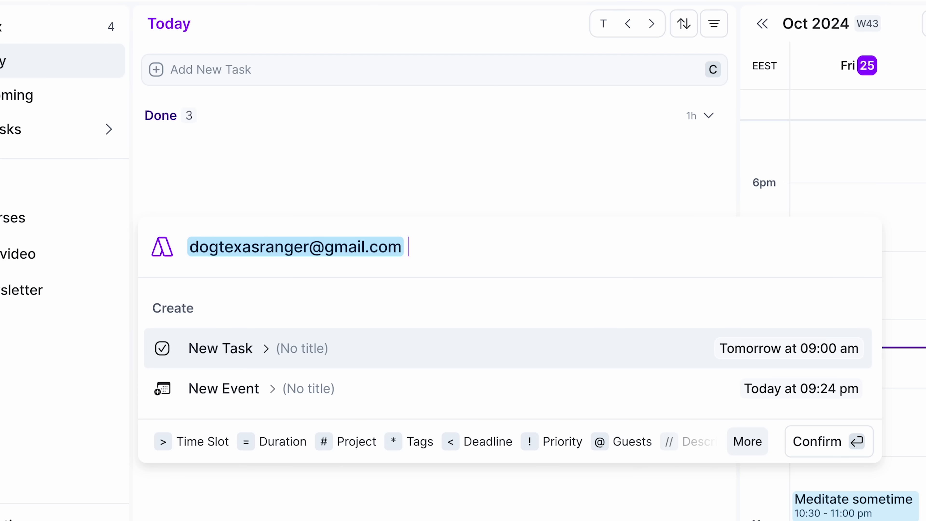
text(research video ideas)
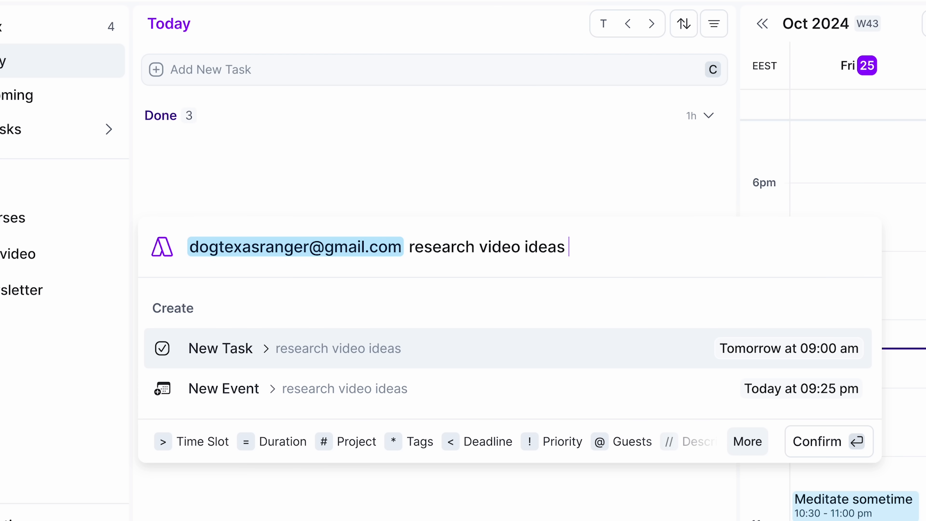
text(tomorrow 3pm)
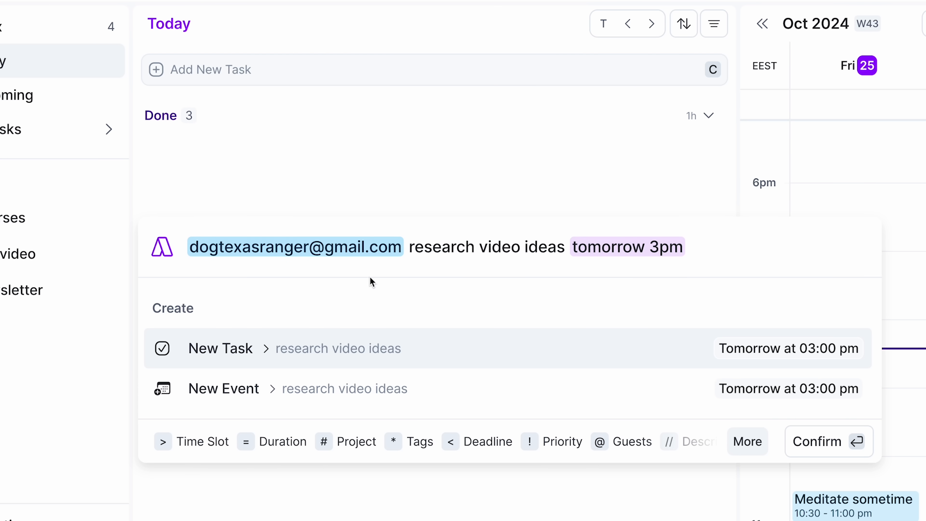
mouse_move(652, 326)
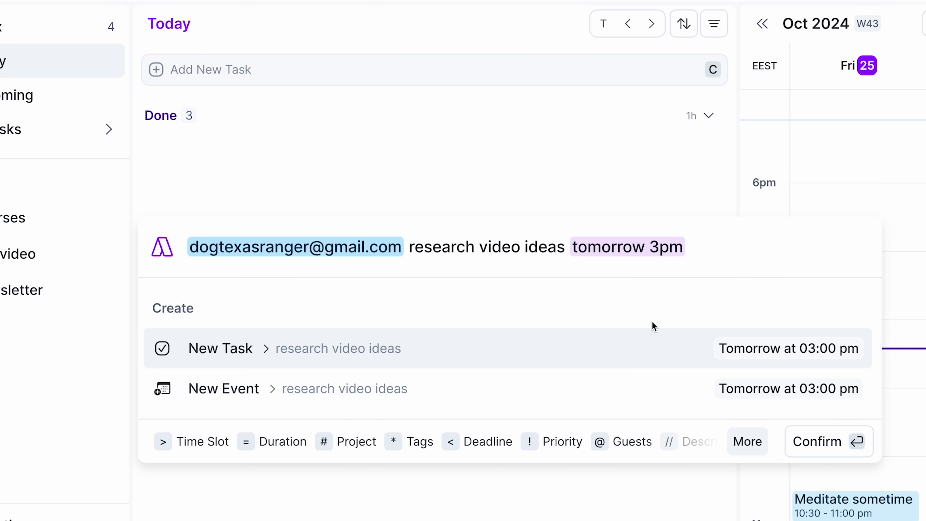
text(=)
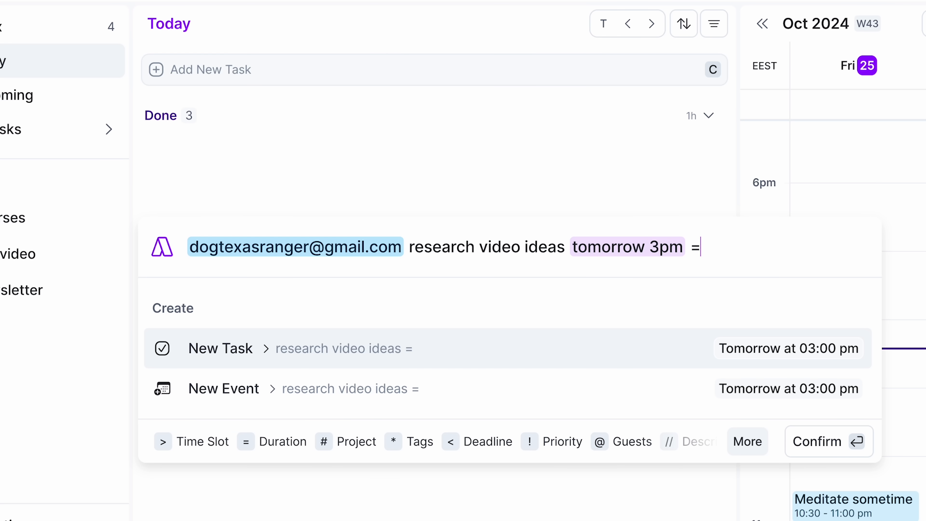
text(2)
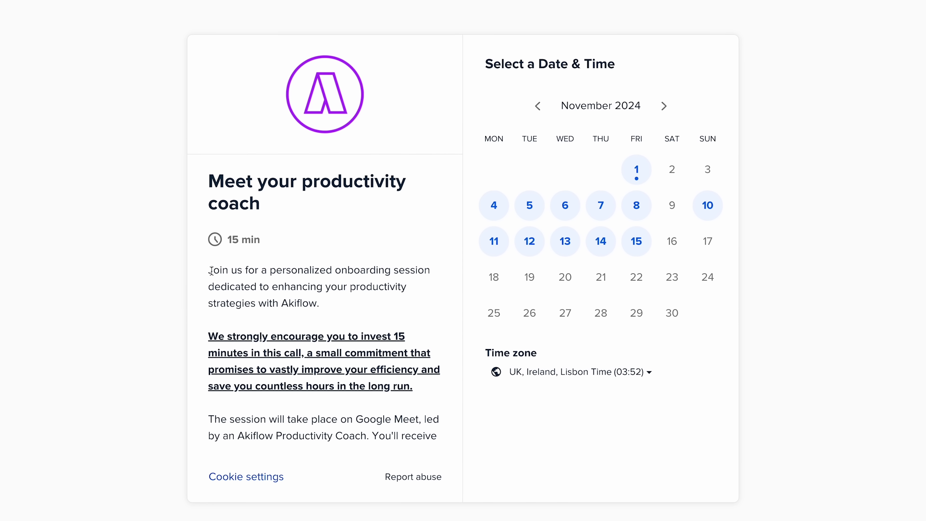
mouse_move(410, 310)
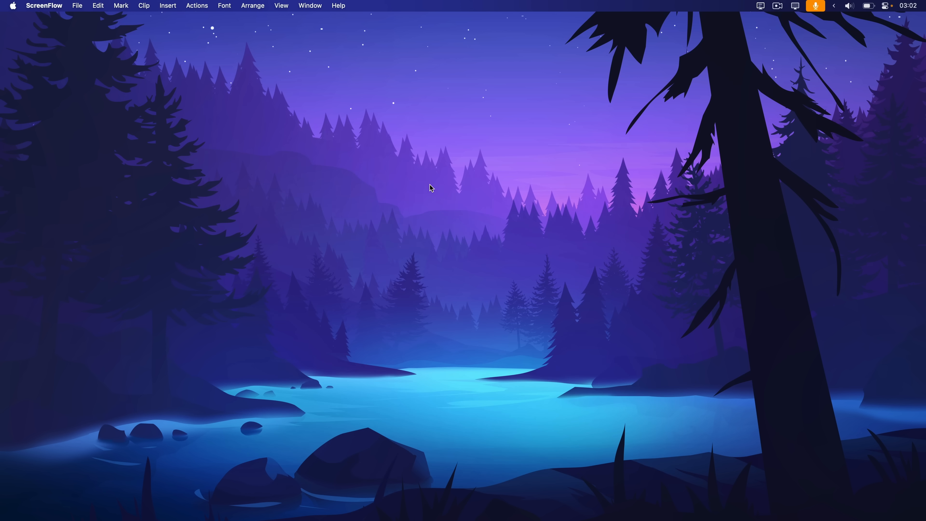
key(cmd+space)
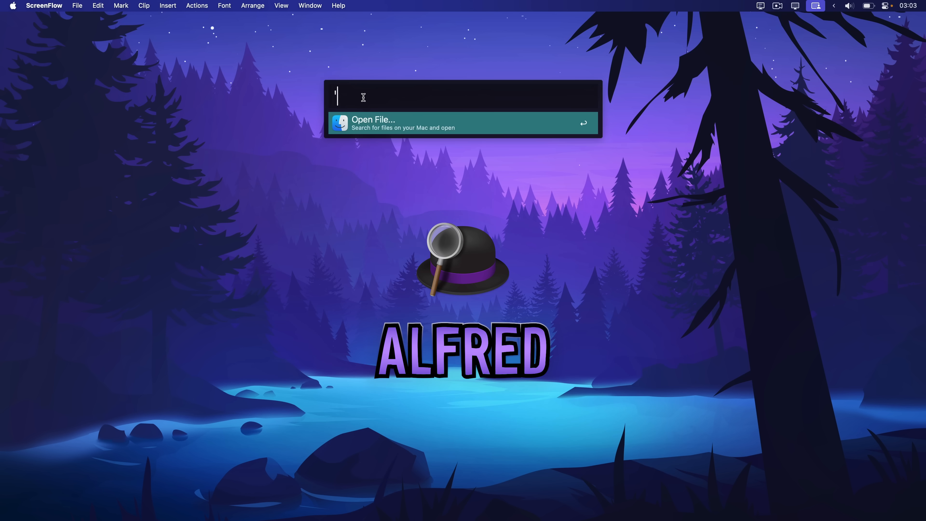
mouse_move(369, 129)
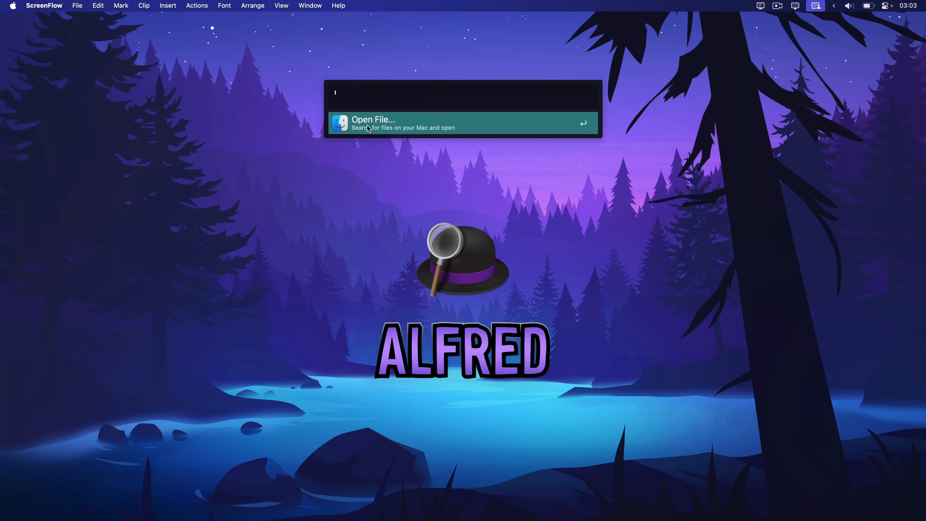
text('megamind)
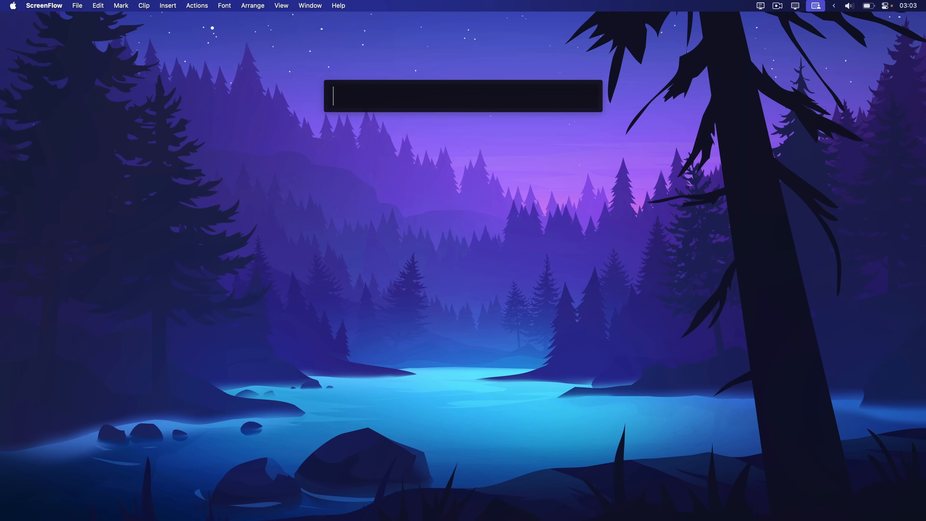
text(whi)
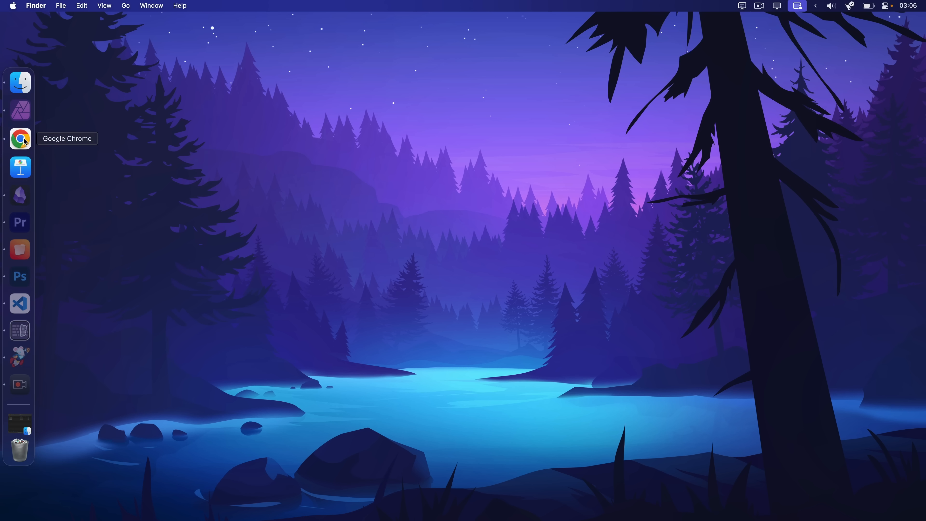
click(20, 139)
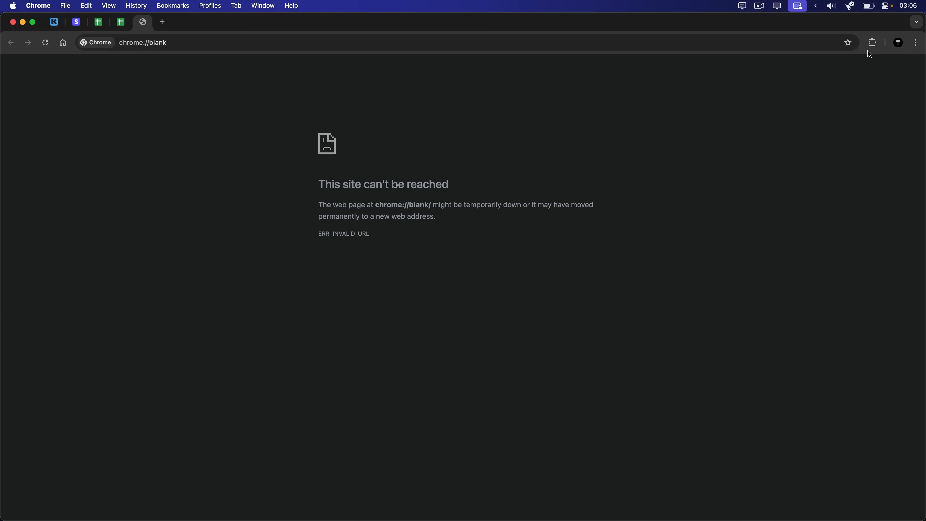
click(872, 43)
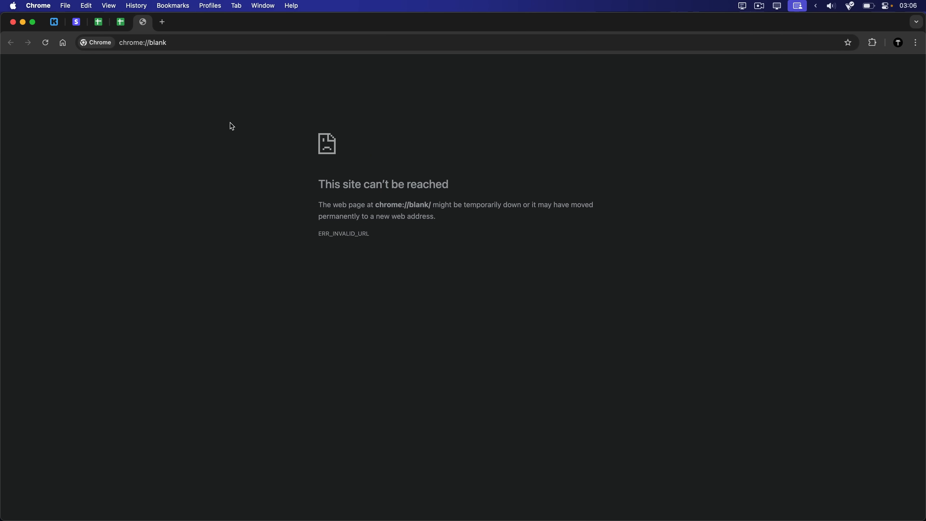
click(162, 22)
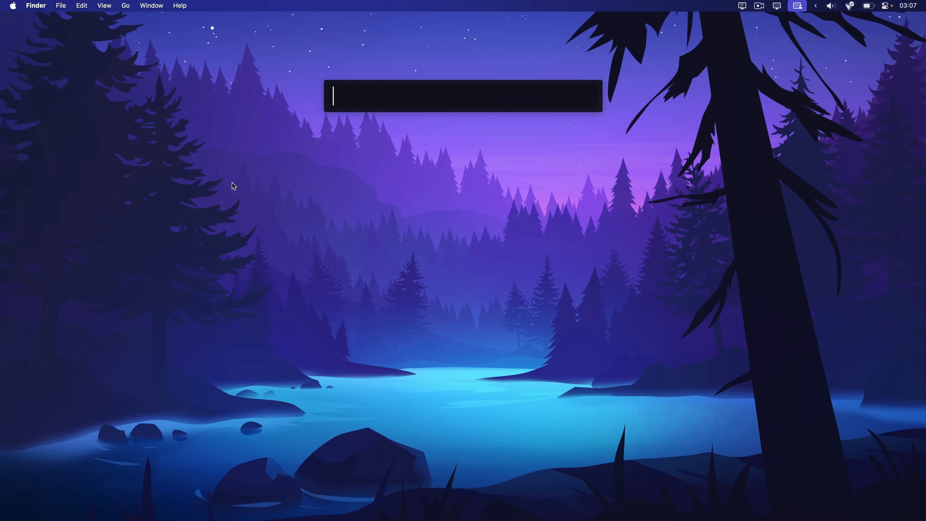
text(fire)
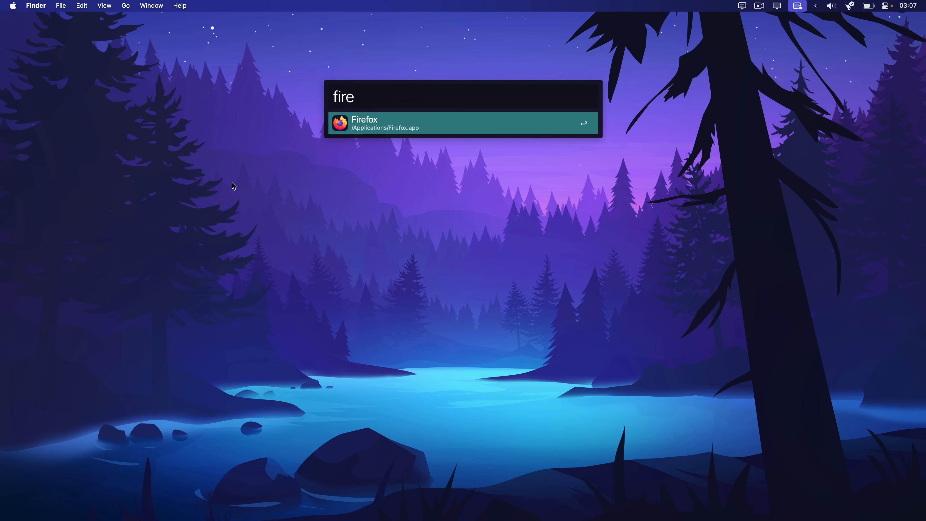
text(orio)
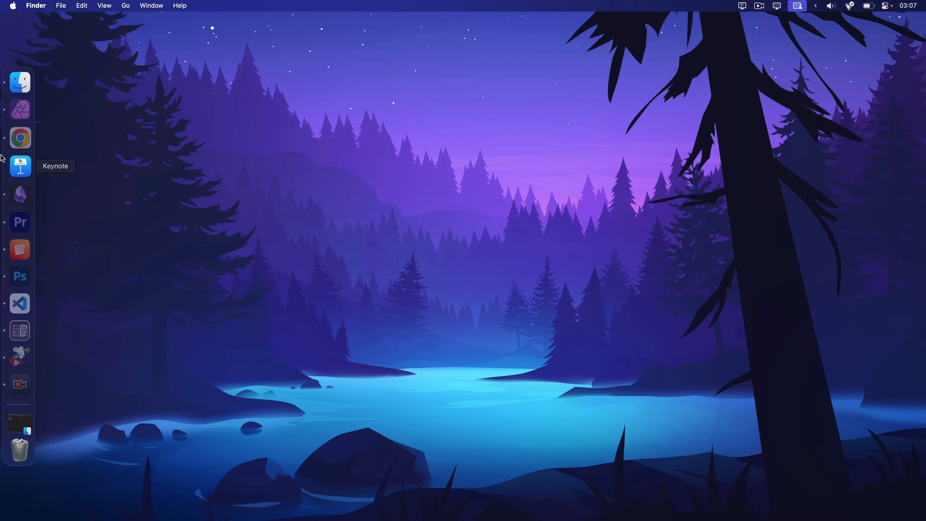
mouse_move(21, 251)
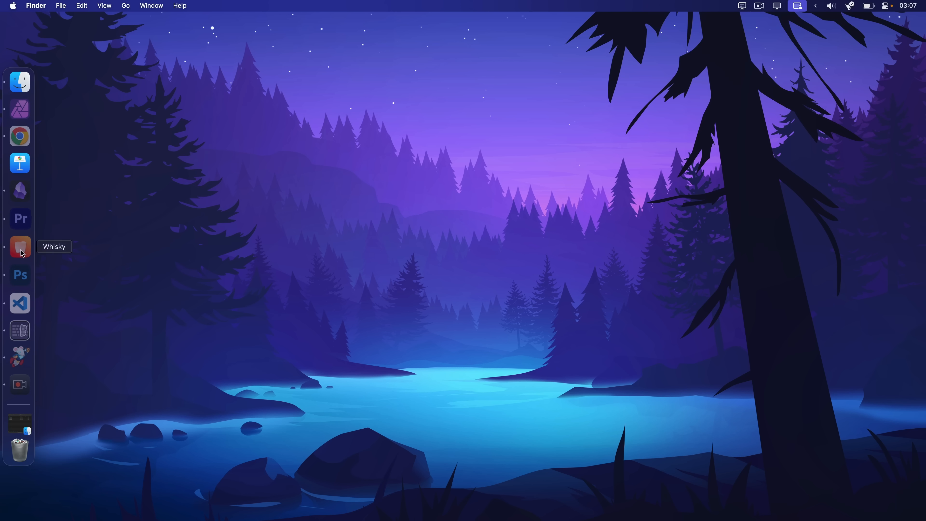
- Create a new blank document, paint a soft black brush dab on it, then remove it
click(20, 109)
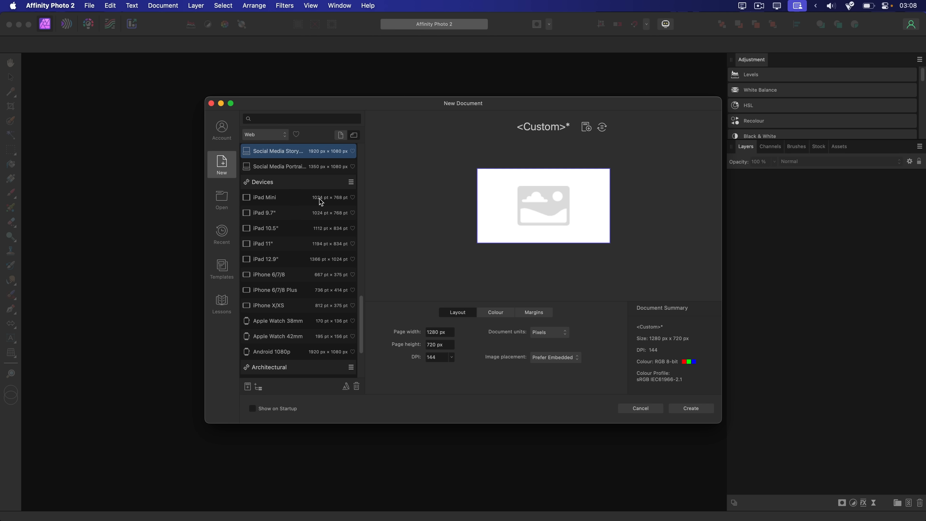
click(691, 408)
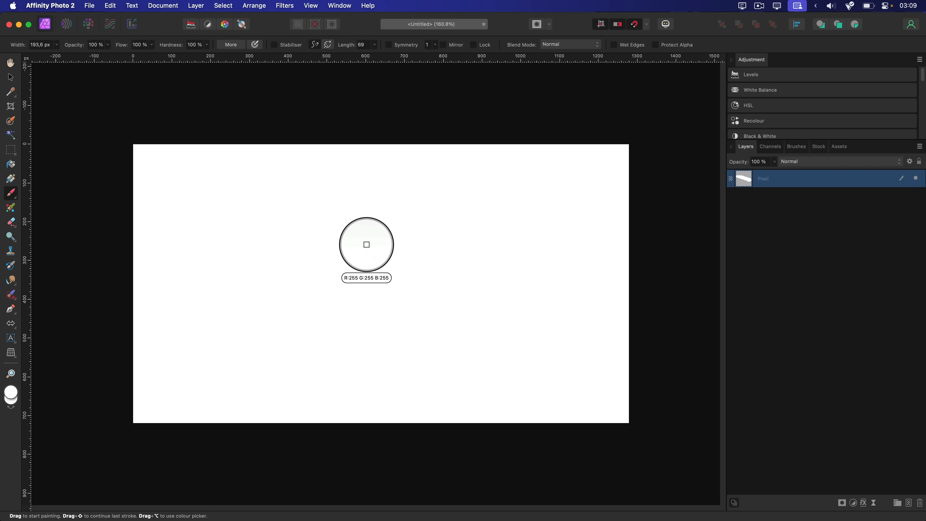
drag(366, 245, 333, 224)
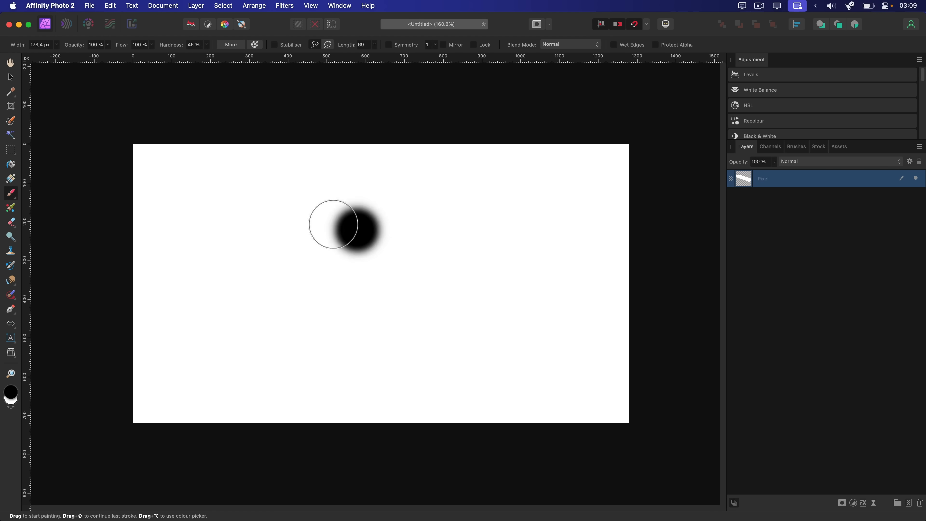
drag(331, 227, 446, 295)
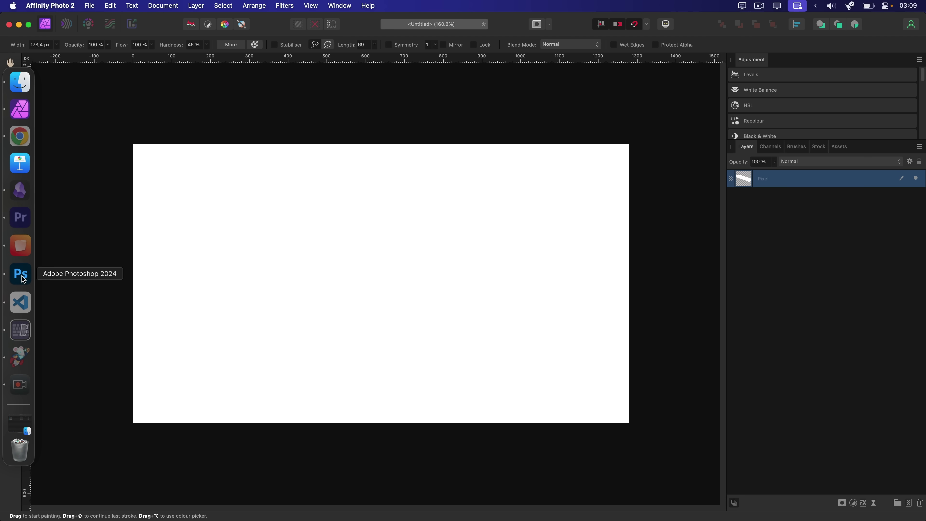
click(20, 273)
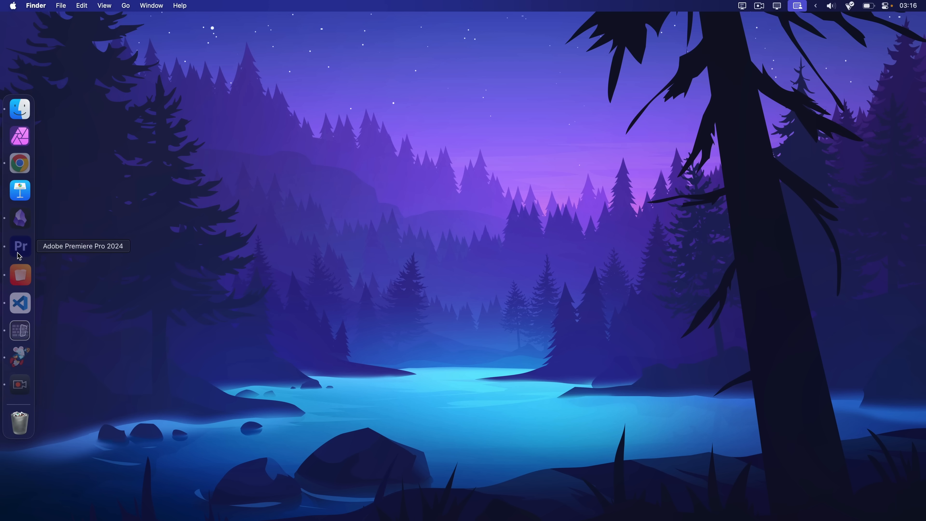
click(20, 246)
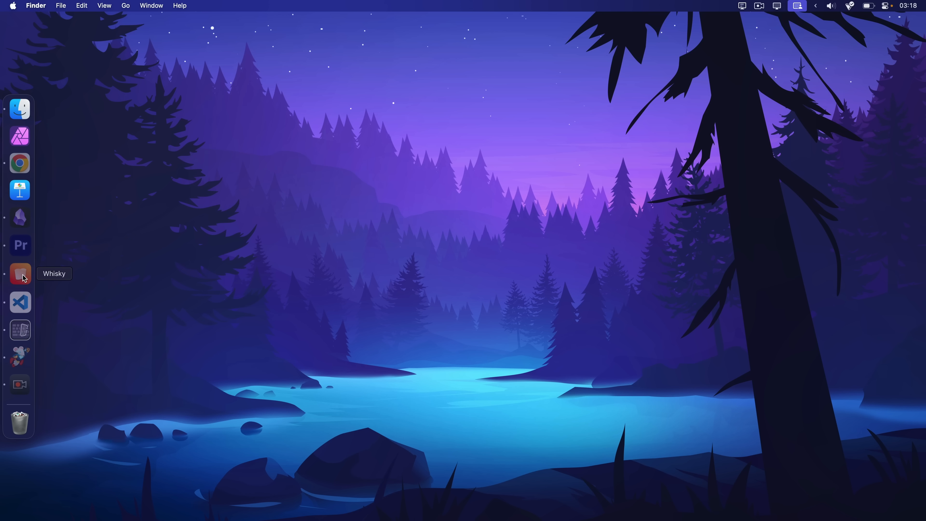
click(20, 274)
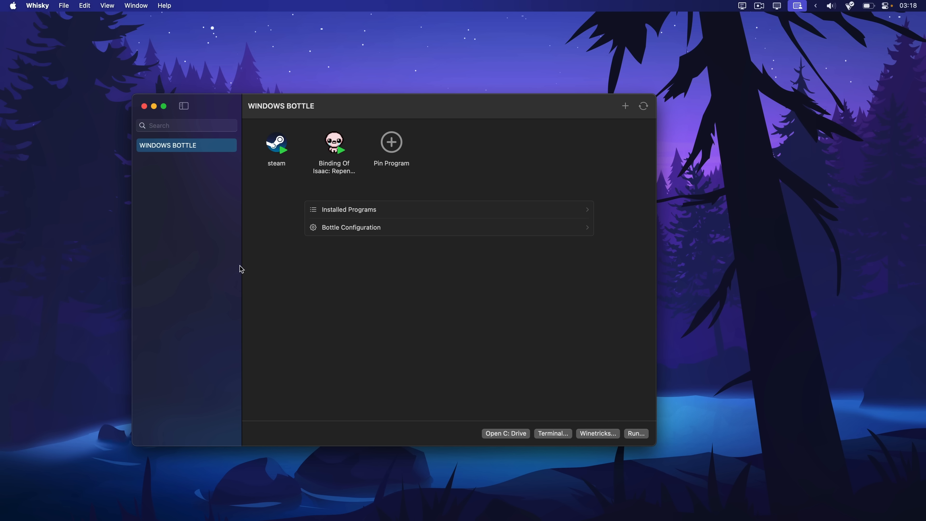
mouse_move(271, 282)
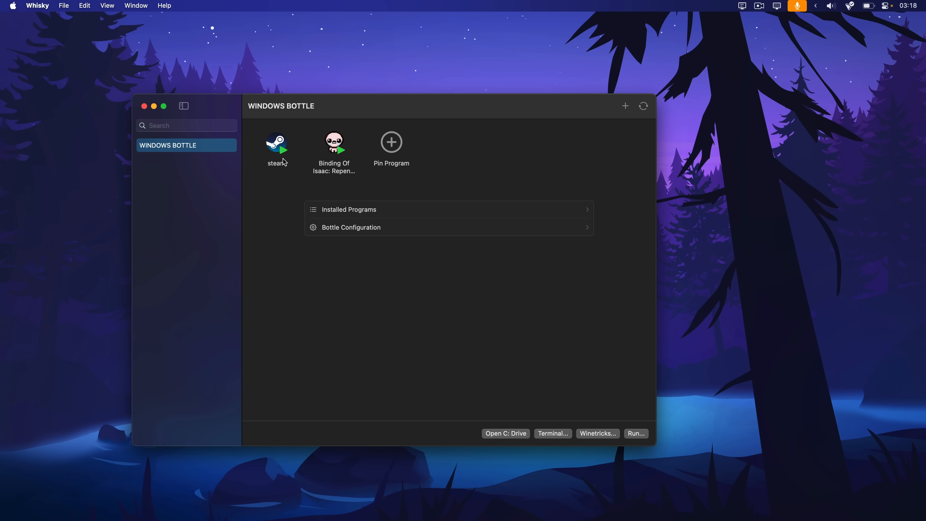
mouse_move(333, 143)
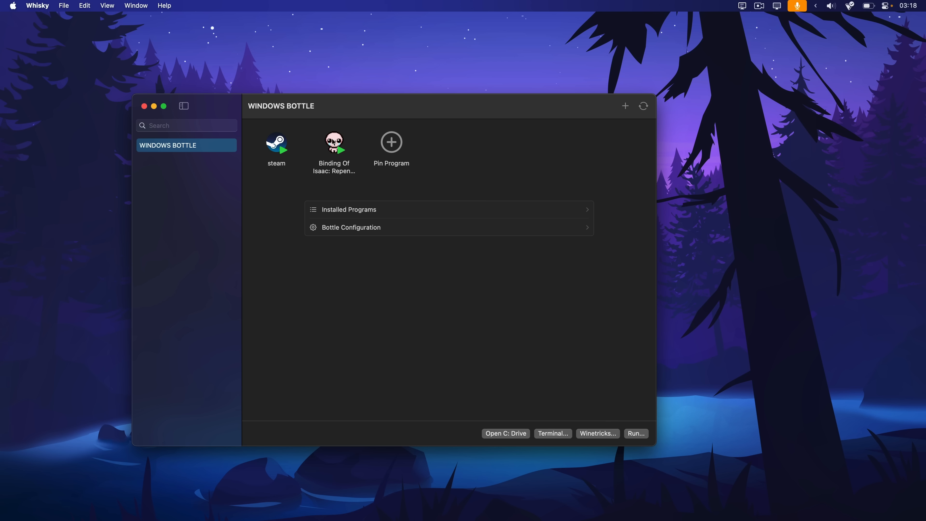
mouse_move(355, 166)
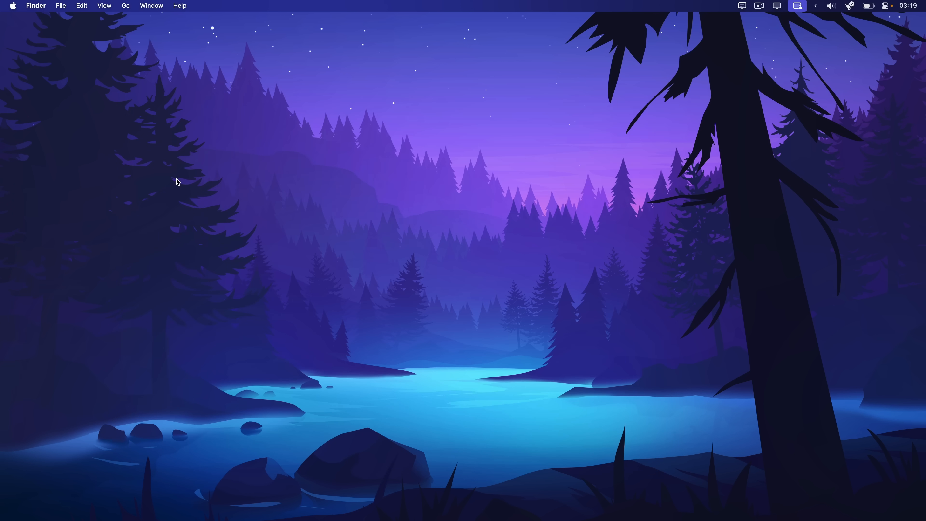
click(19, 287)
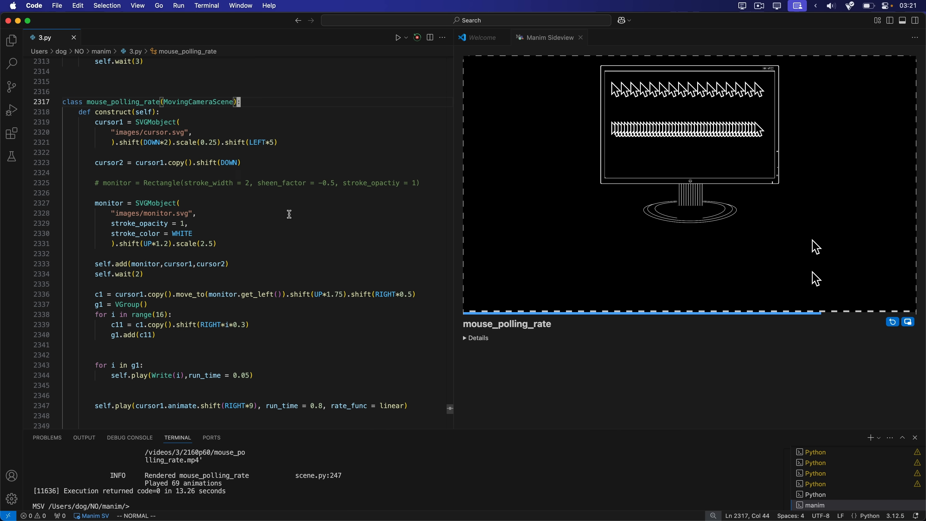
mouse_move(316, 142)
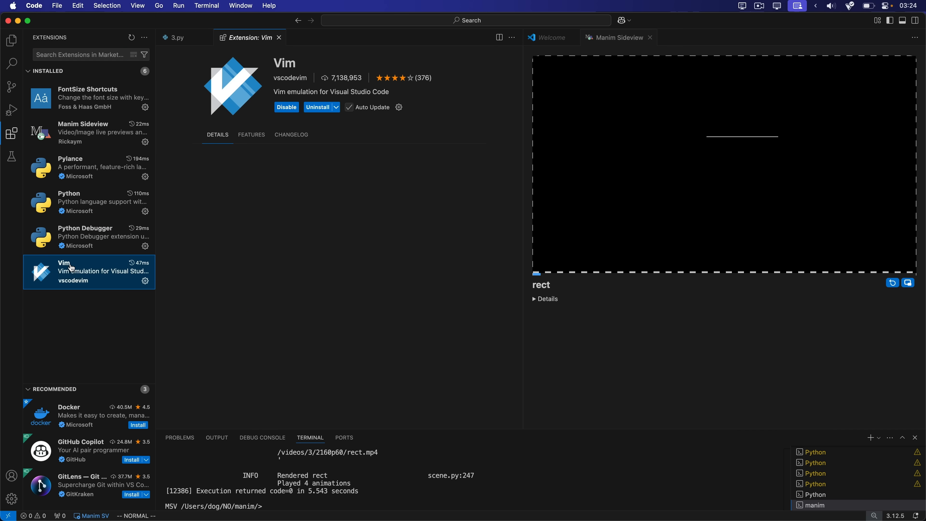
click(177, 38)
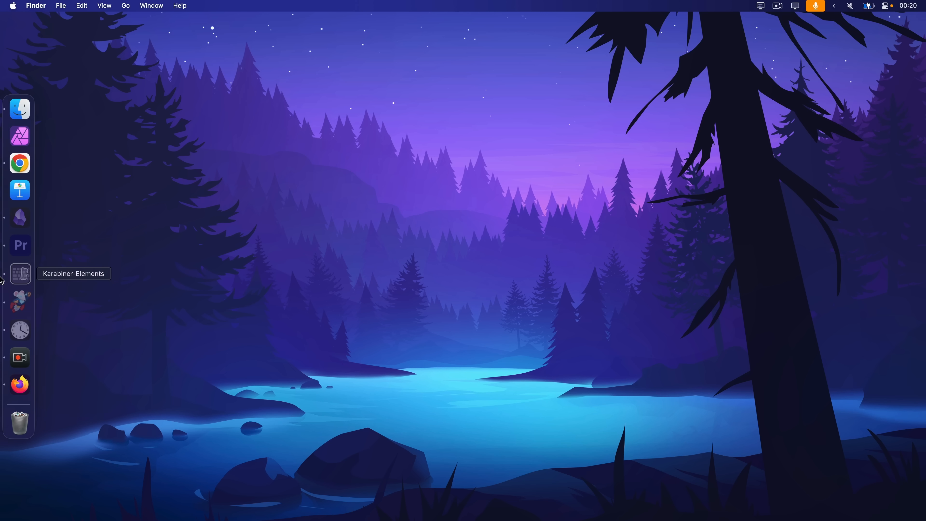
click(21, 220)
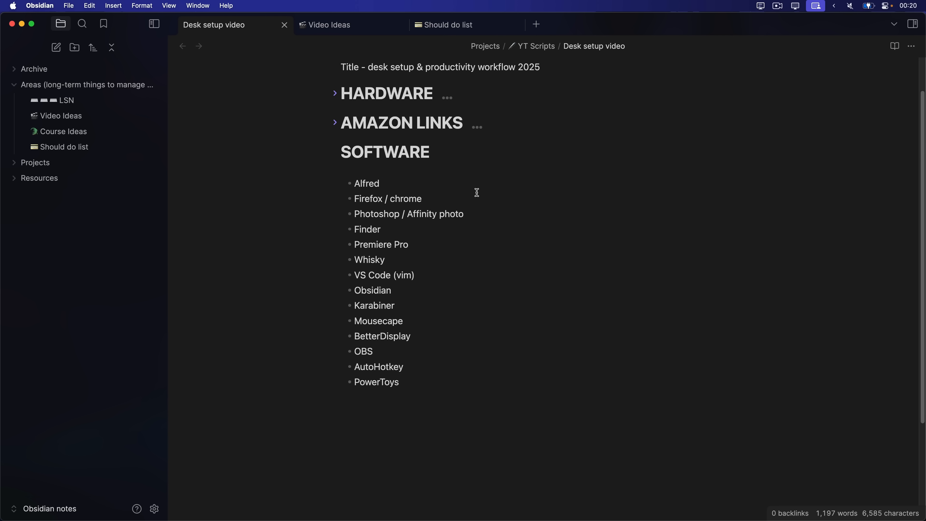
- Return to the Obsidian vault and open the LSN note under Areas
click(394, 305)
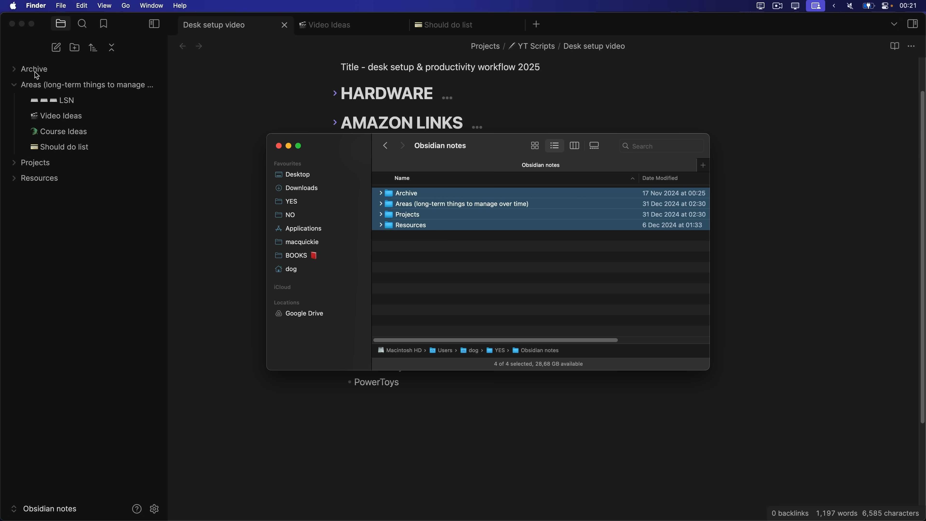
click(279, 145)
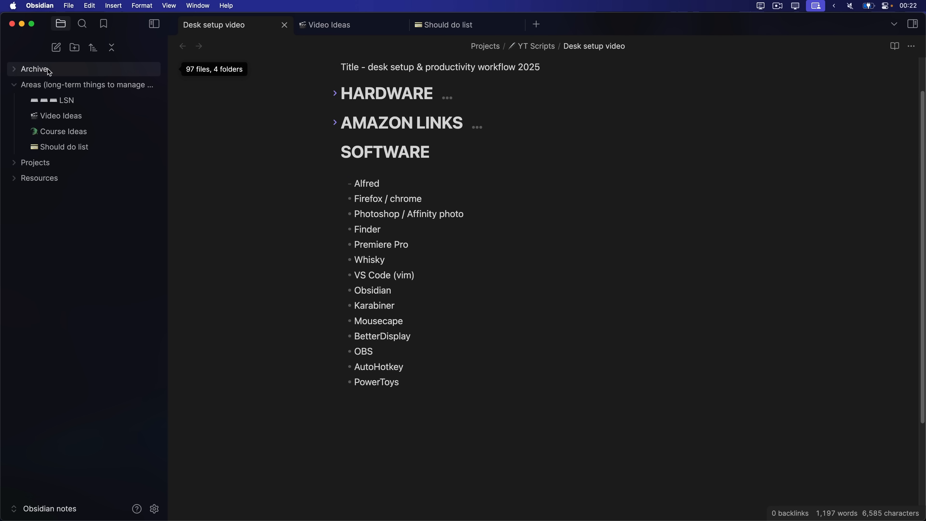
mouse_move(52, 79)
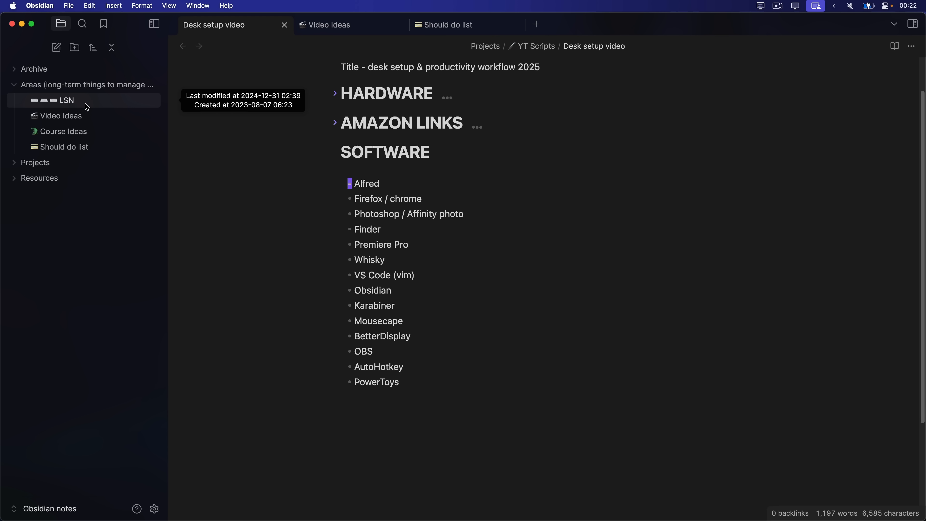
mouse_move(104, 104)
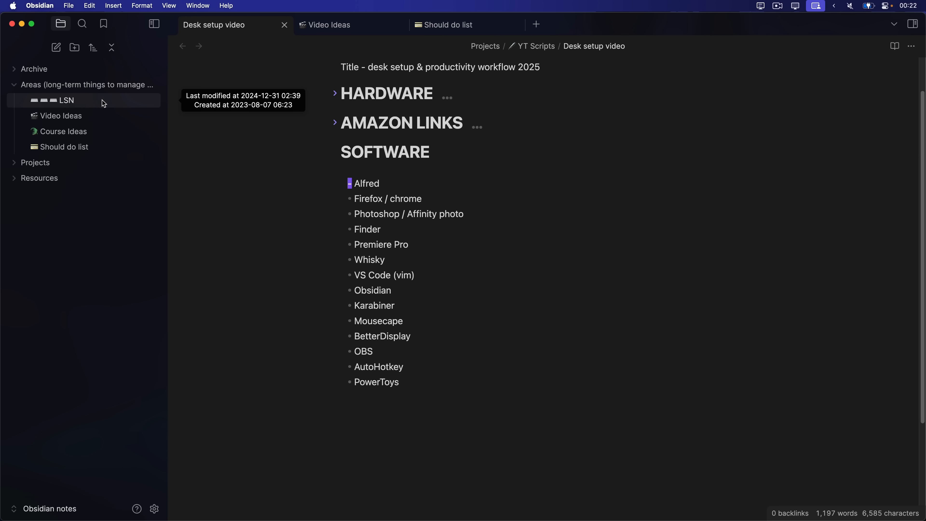
click(66, 100)
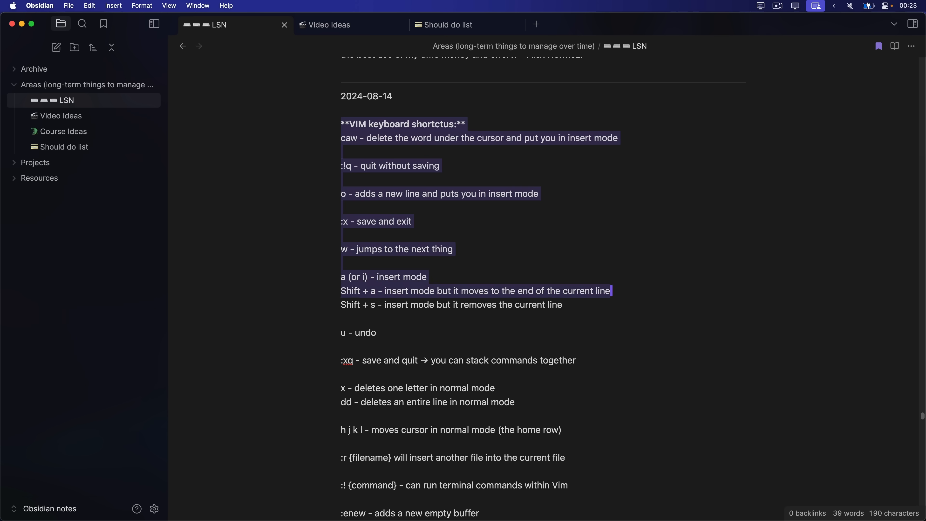
- Highlight the Vim shortcuts down to the home-row line and scroll through the rest
drag(613, 290, 341, 444)
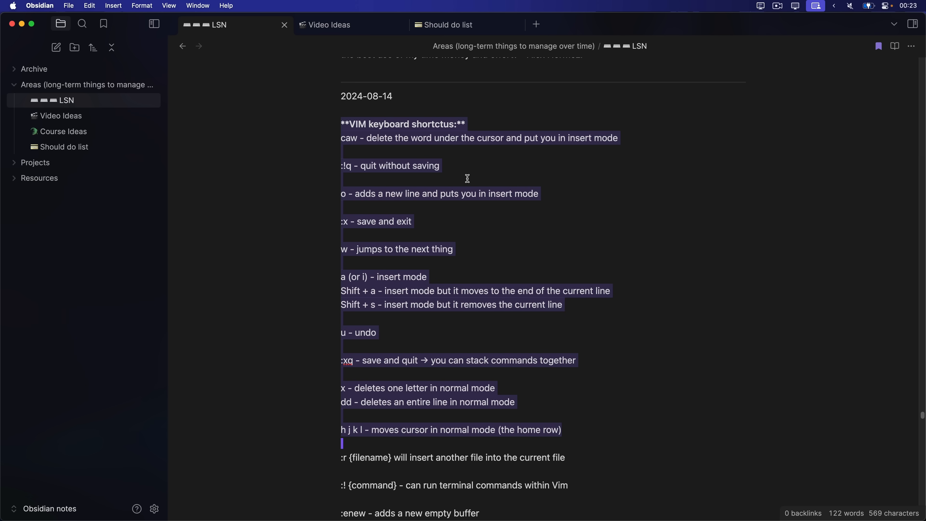
scroll(down, 3)
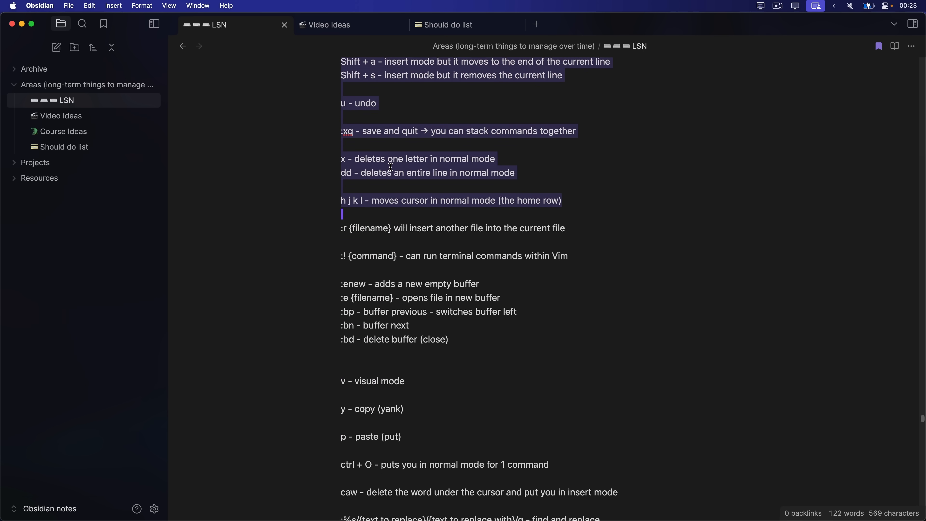
scroll(down, 3)
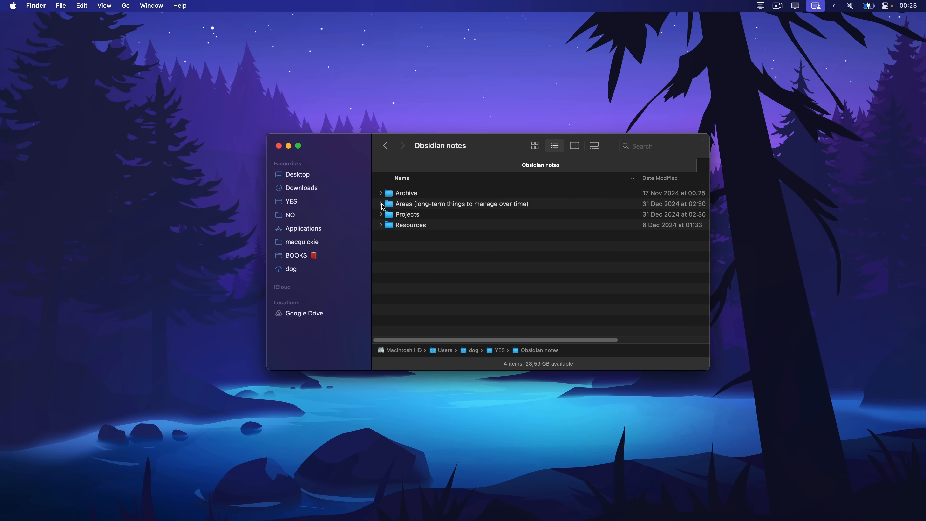
- Open the LSN.md file in TextEdit via its Open With menu
right_click(411, 214)
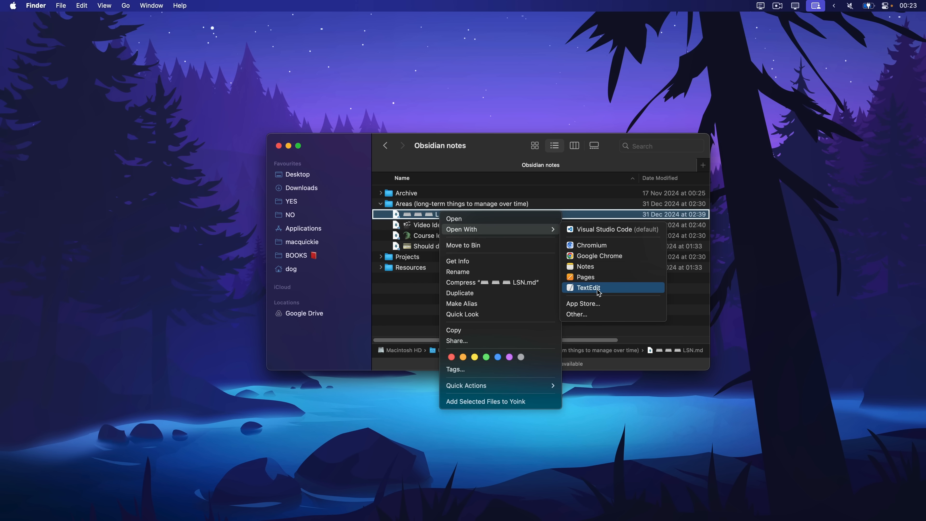
click(589, 287)
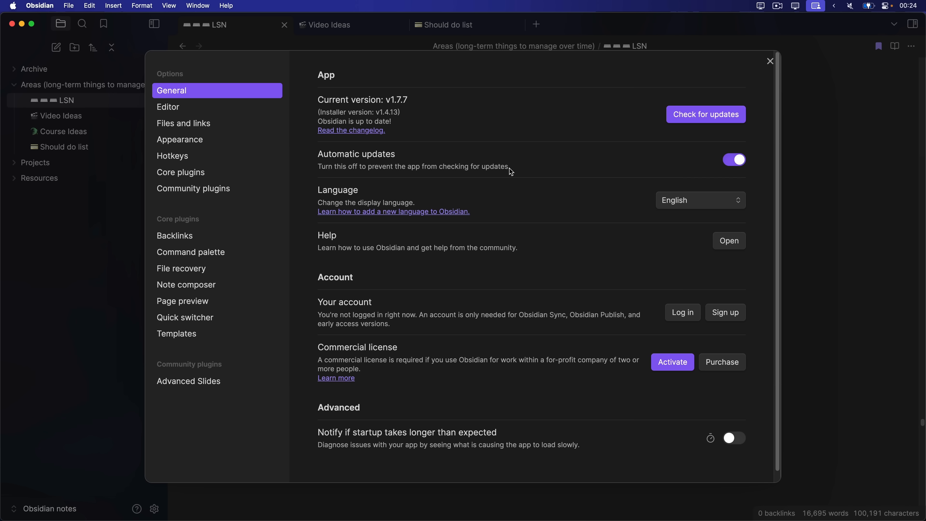
mouse_move(203, 278)
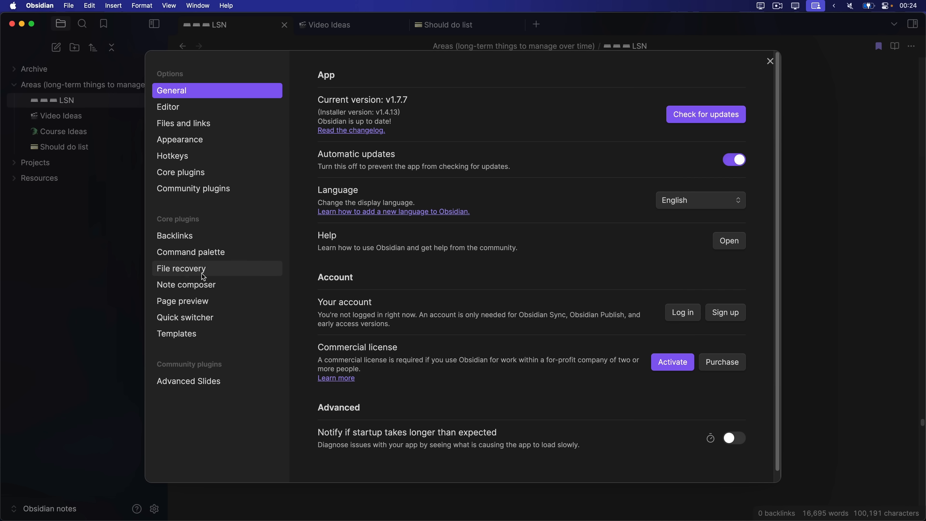
mouse_move(180, 387)
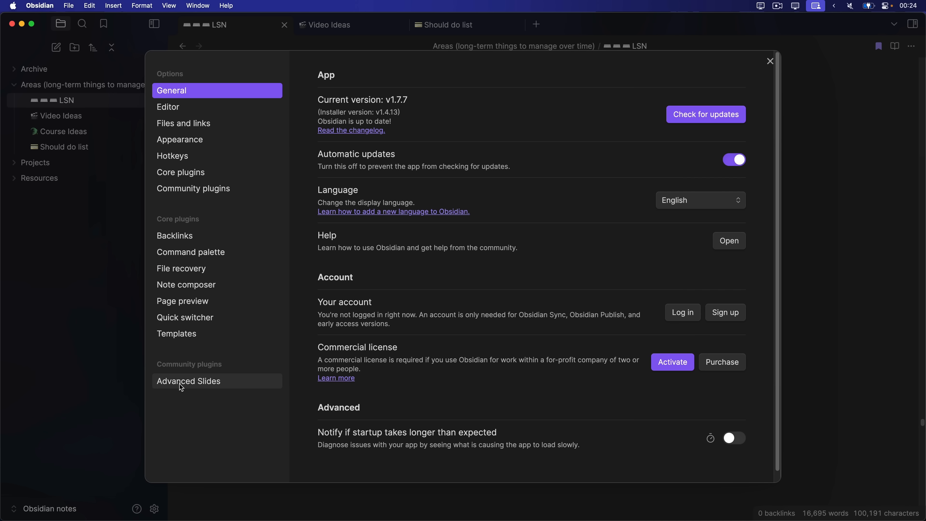
- Show the Advanced Slides community plugin settings
click(188, 381)
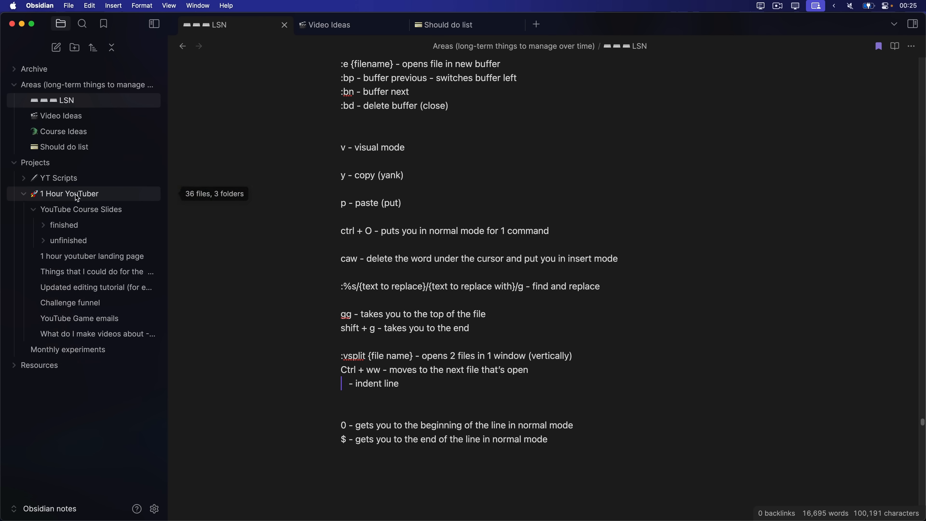
mouse_move(109, 194)
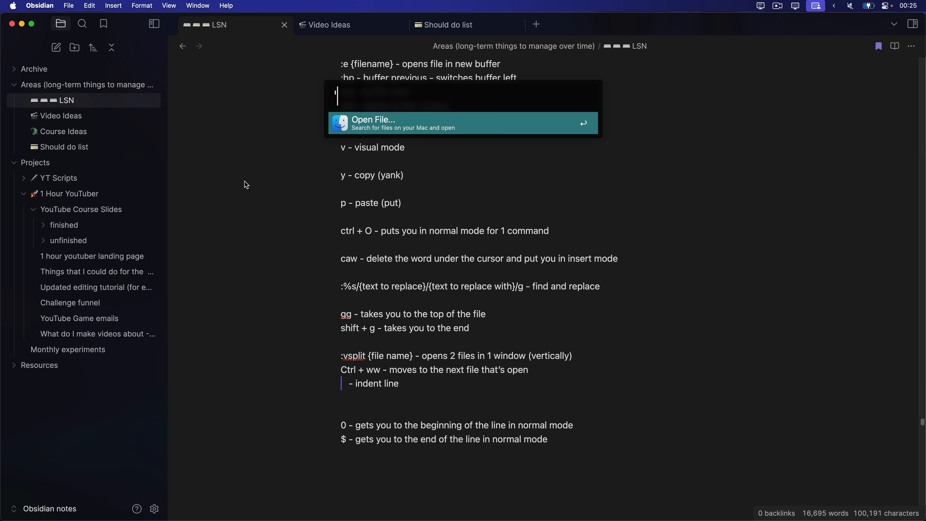
- Search Alfred for 'obsidian, then for 'notes' to surface the Notes app
text('obsidian)
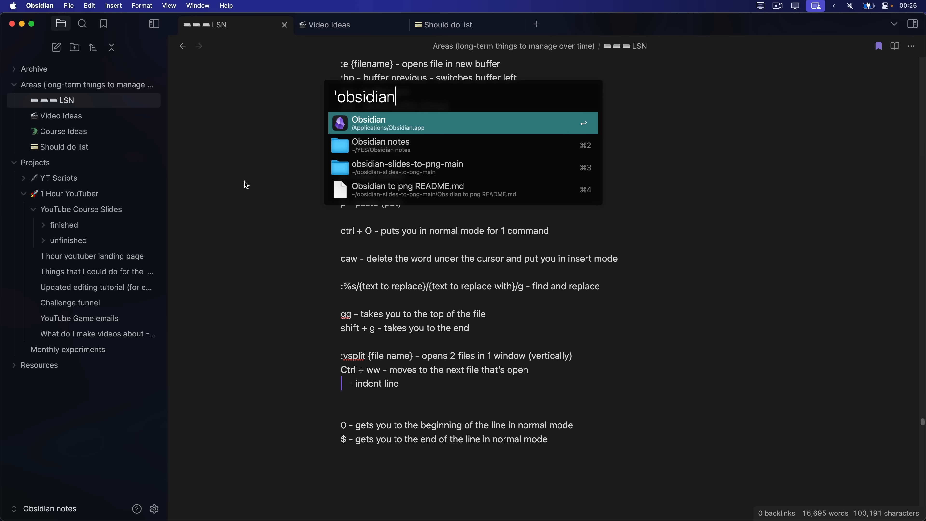
mouse_move(438, 178)
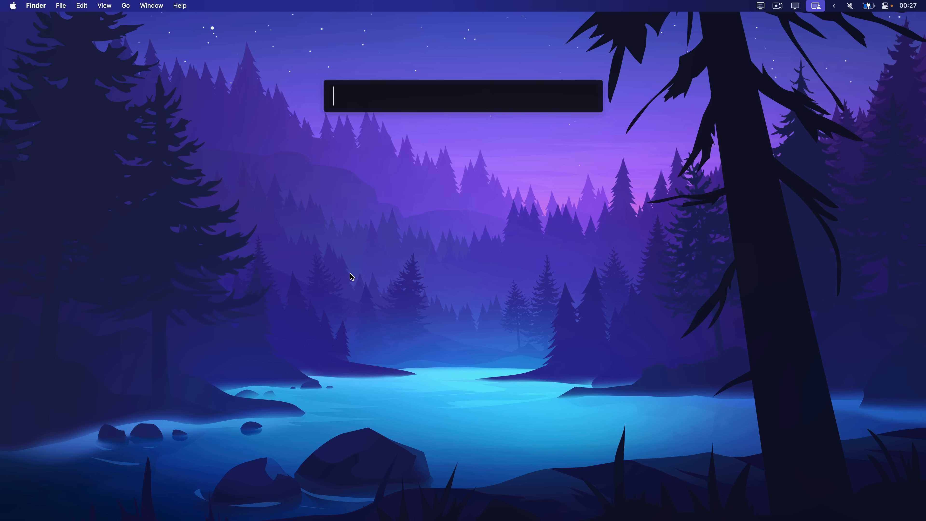
text(notes)
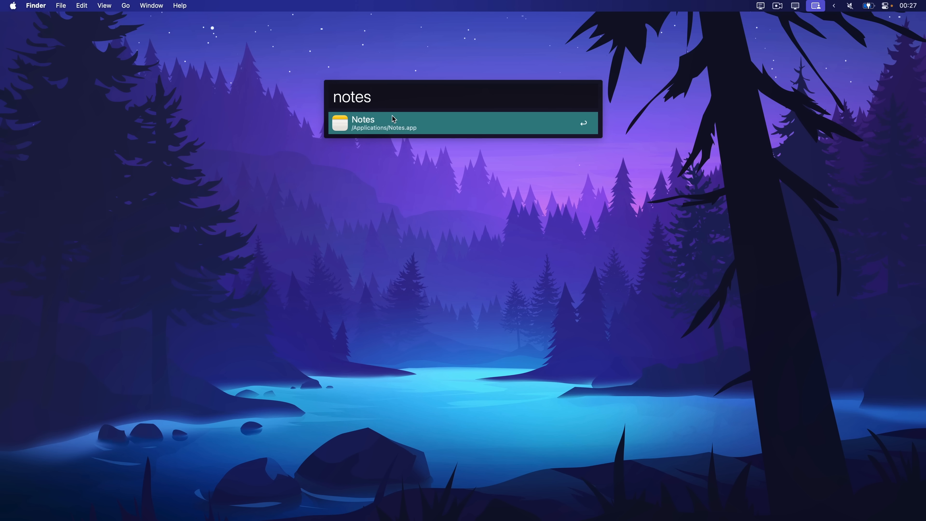
mouse_move(381, 125)
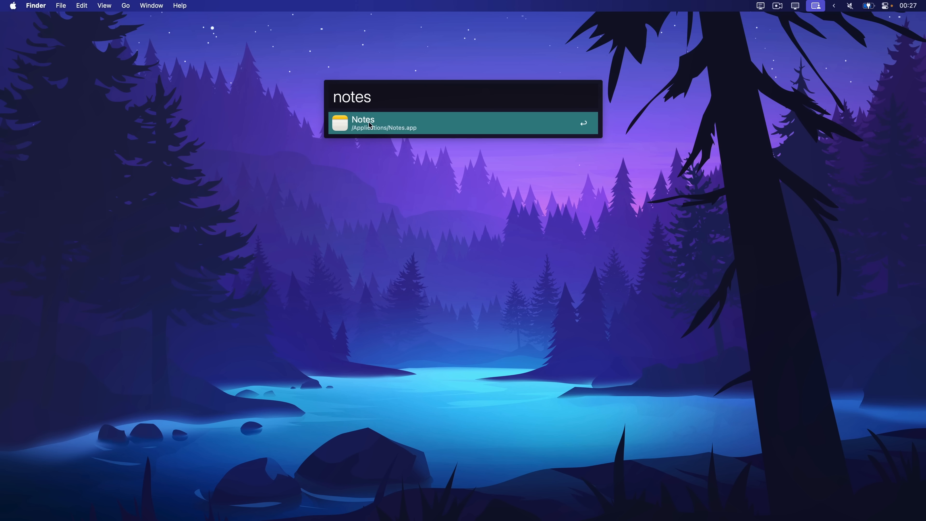
mouse_move(9, 325)
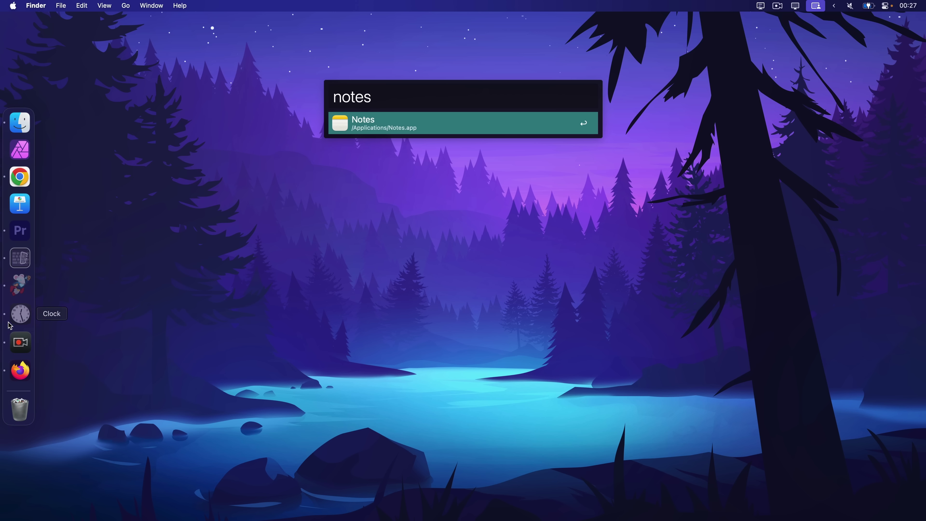
mouse_move(328, 190)
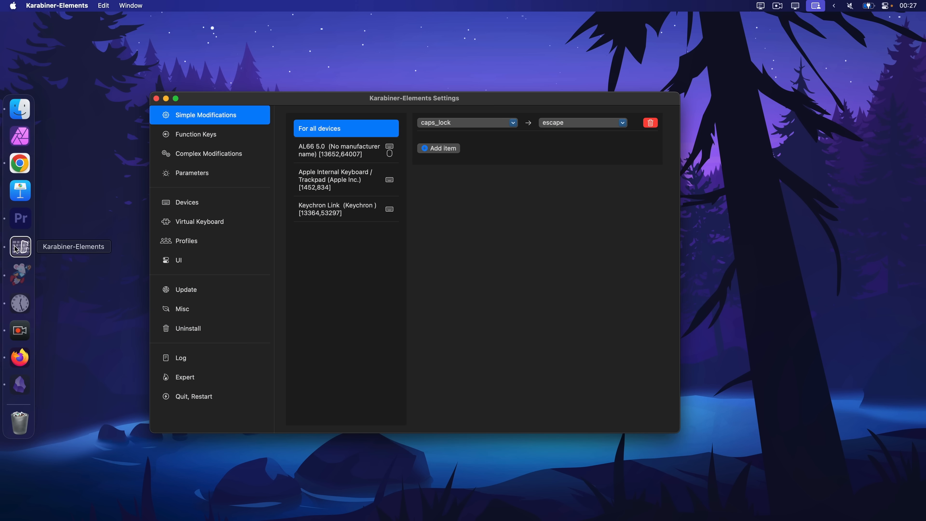
mouse_move(344, 272)
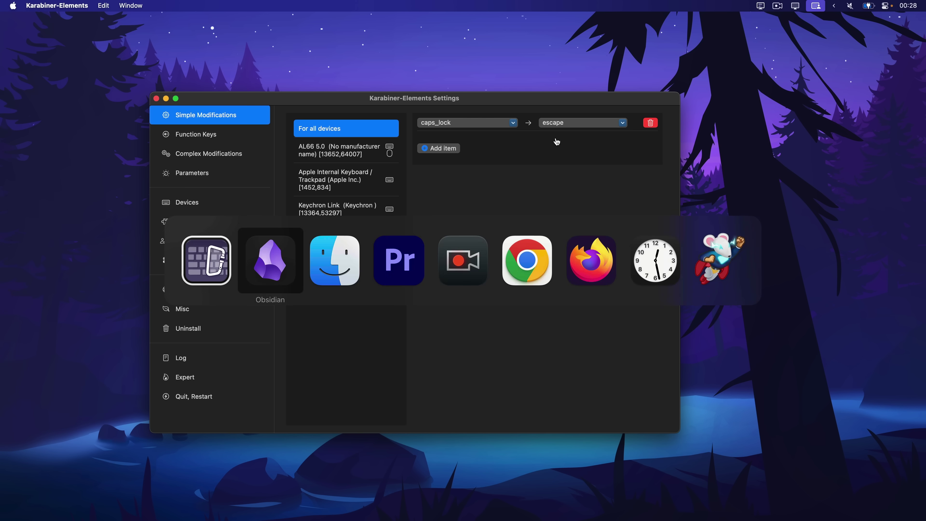
- Switch from the Karabiner caps_lock-to-escape mapping over to Obsidian's Desk setup note
click(271, 262)
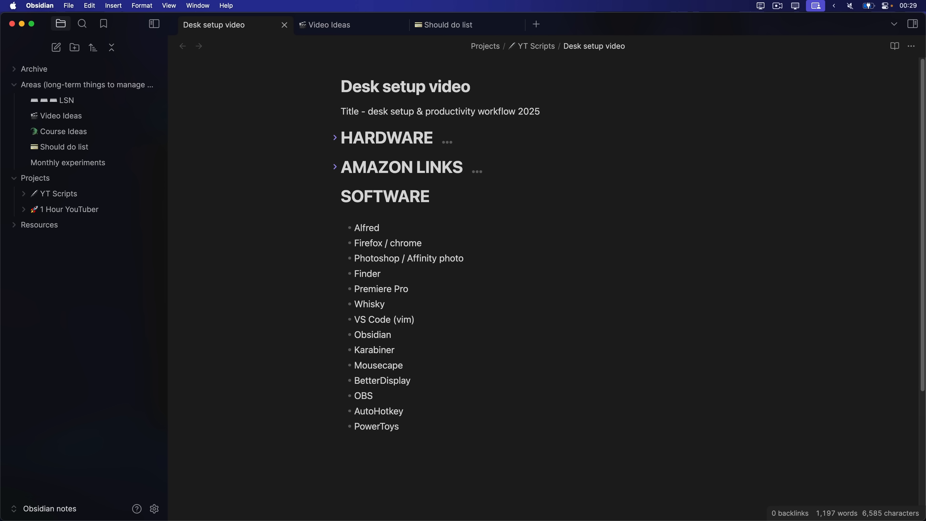
text(asklfjaslk;fjlaskjfjkdasf)
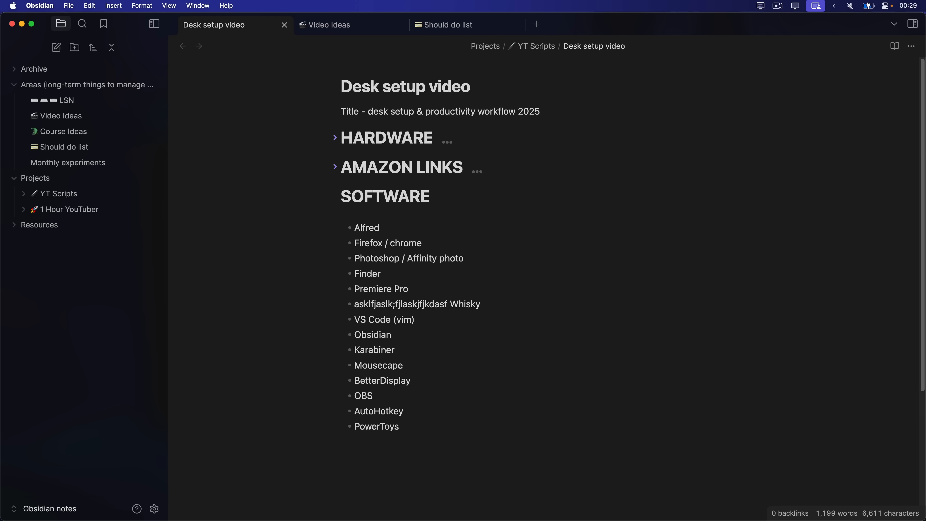
click(449, 304)
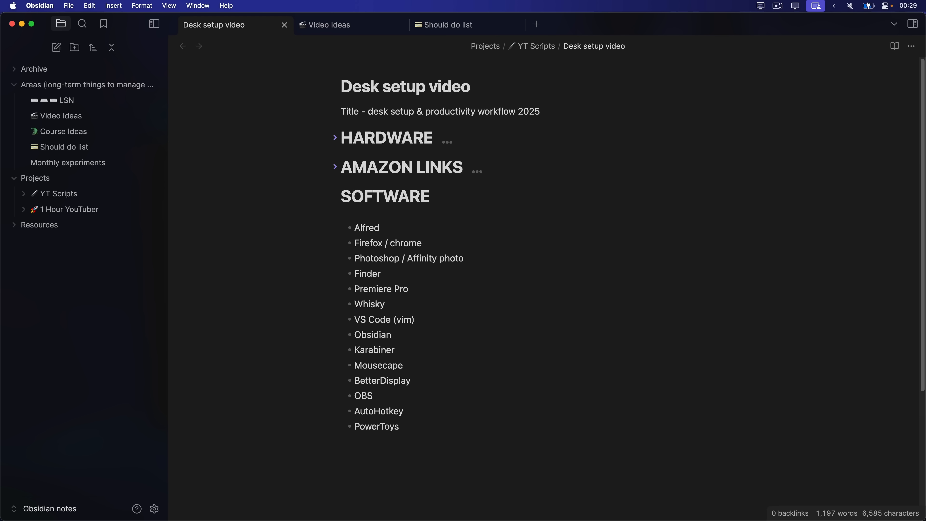
double_click(358, 304)
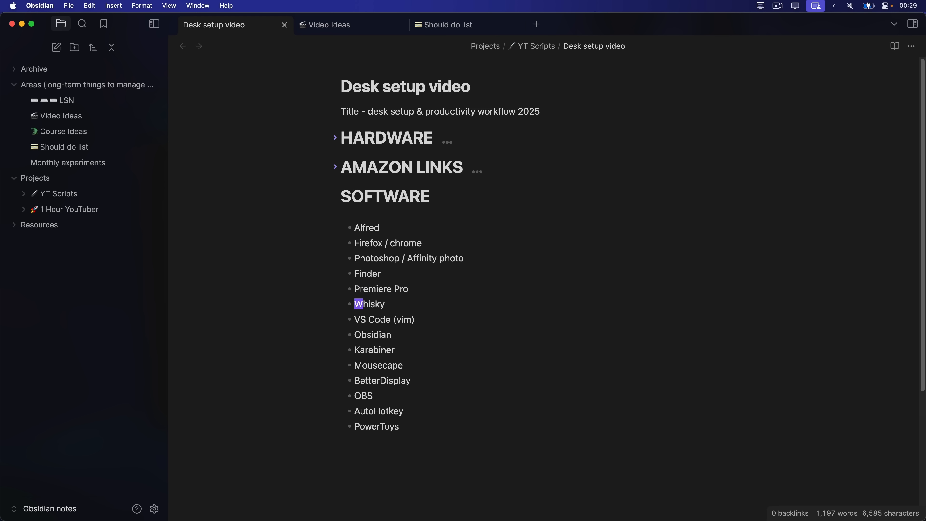
click(358, 304)
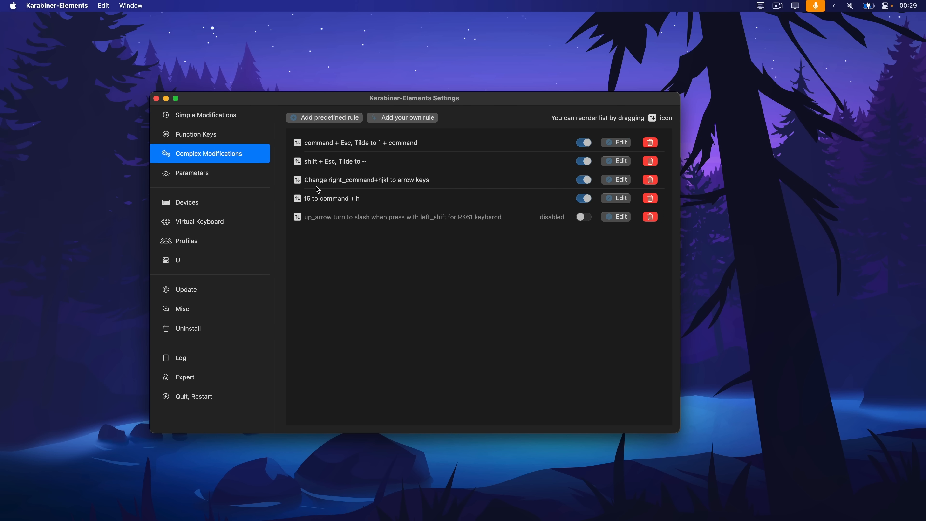
mouse_move(381, 187)
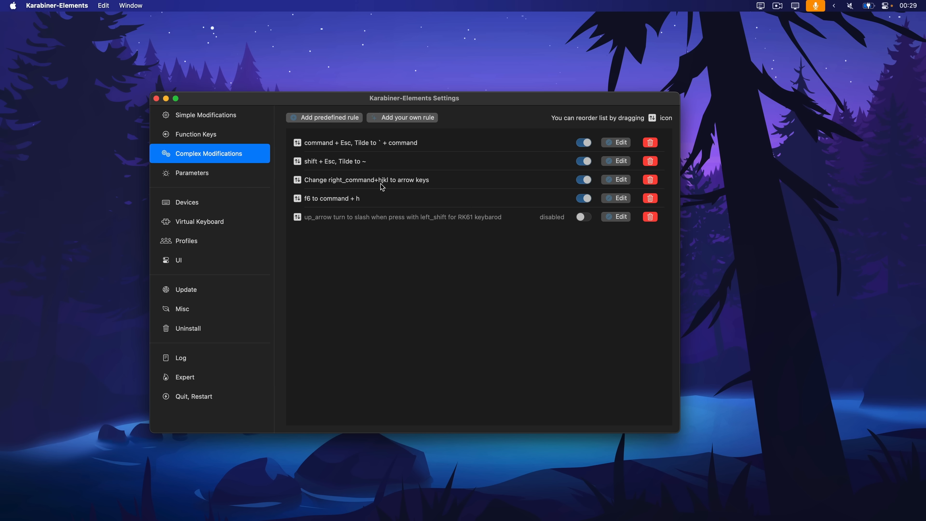
mouse_move(411, 188)
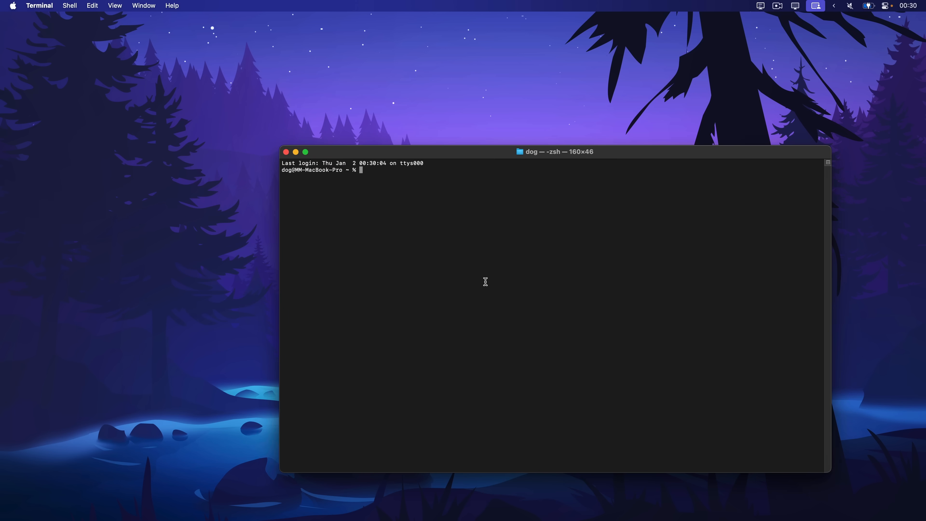
- Run 'vim hello.txt' in Terminal, then close the window and terminate the vim process
text(vim hello.txt)
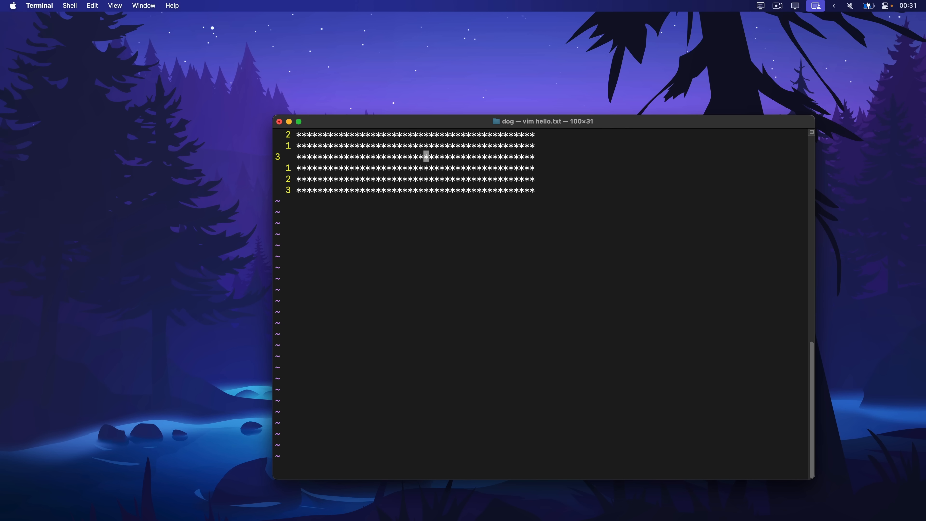
click(280, 122)
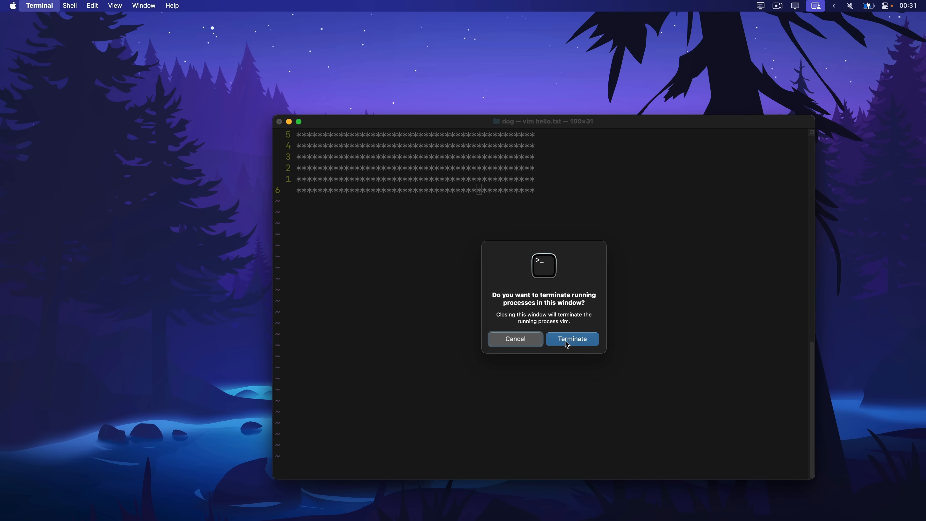
click(573, 339)
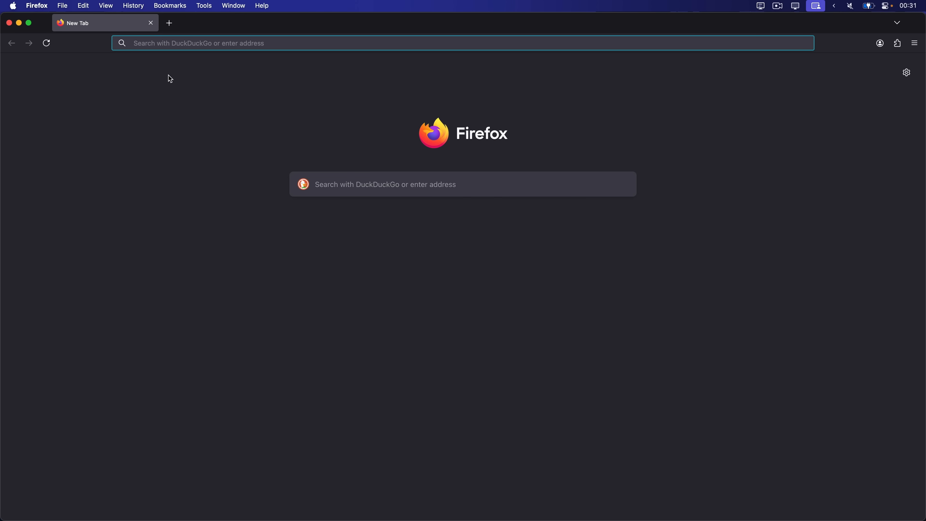
text(I verry like)
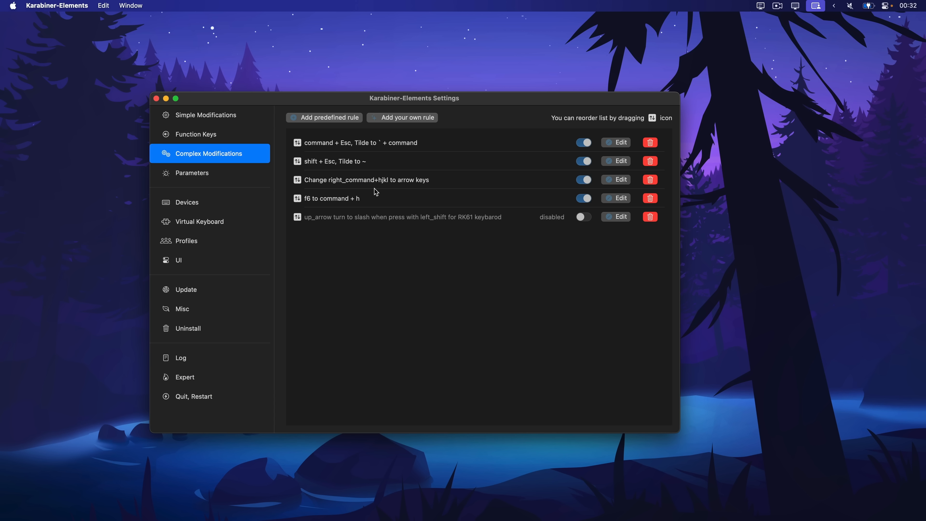
mouse_move(383, 195)
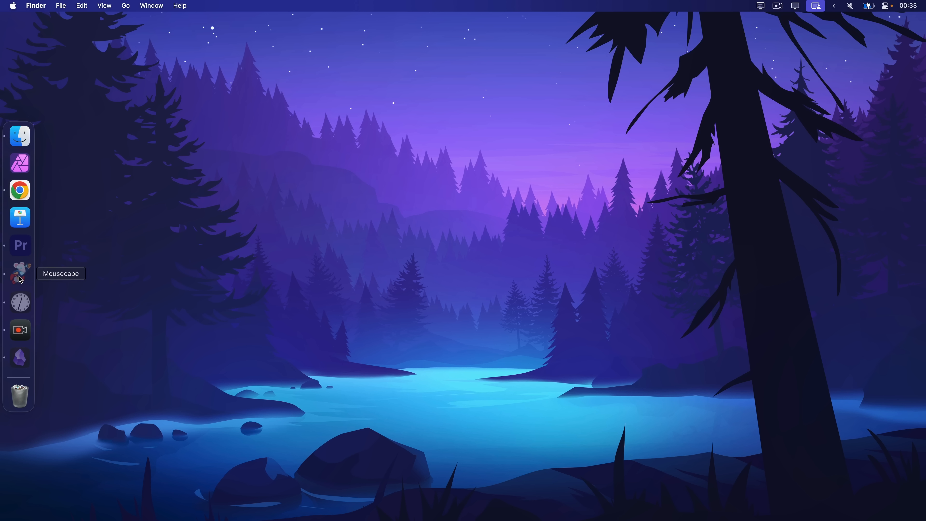
- Launch Mousecape, browse the cape list and apply capes ending on the Dankursor set
click(20, 273)
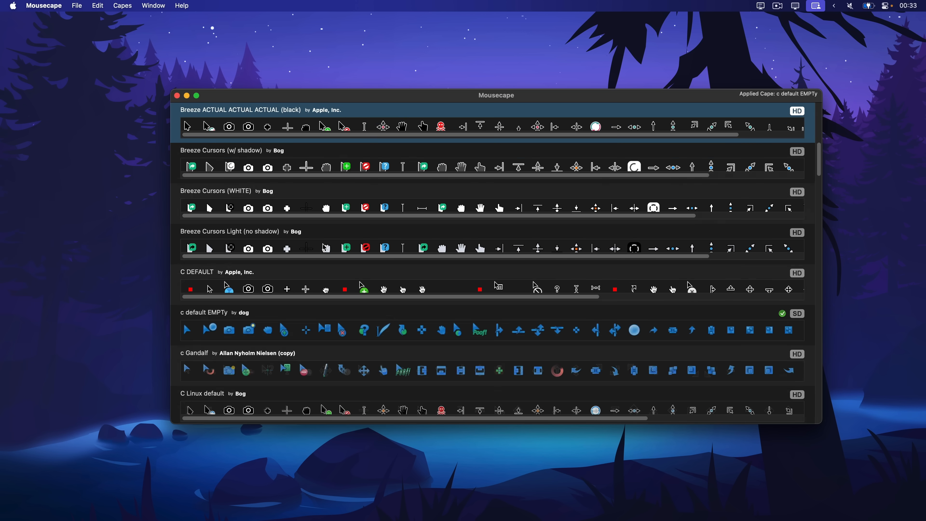
scroll(up, 3)
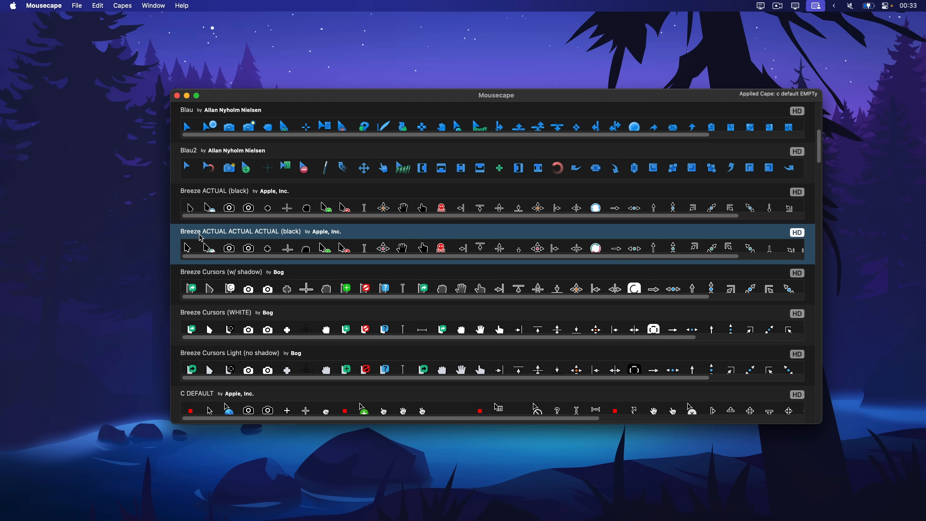
mouse_move(229, 237)
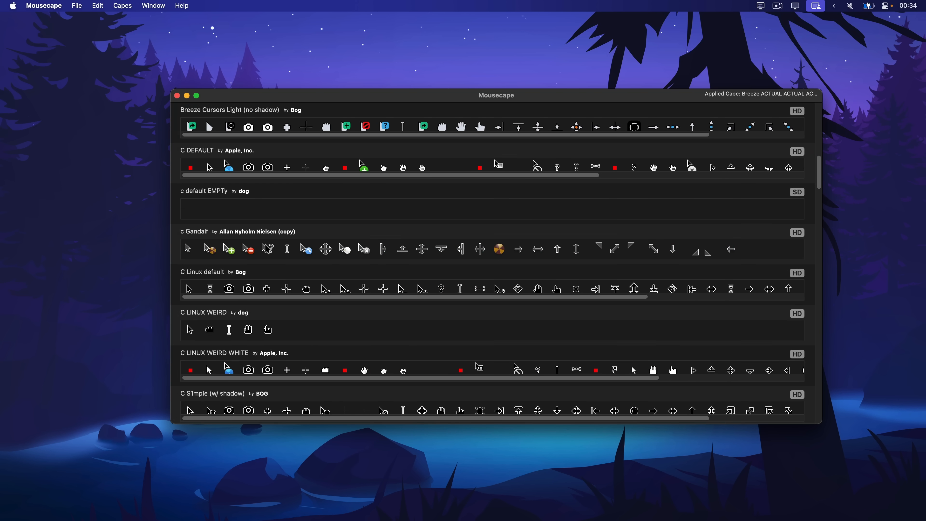
scroll(down, 3)
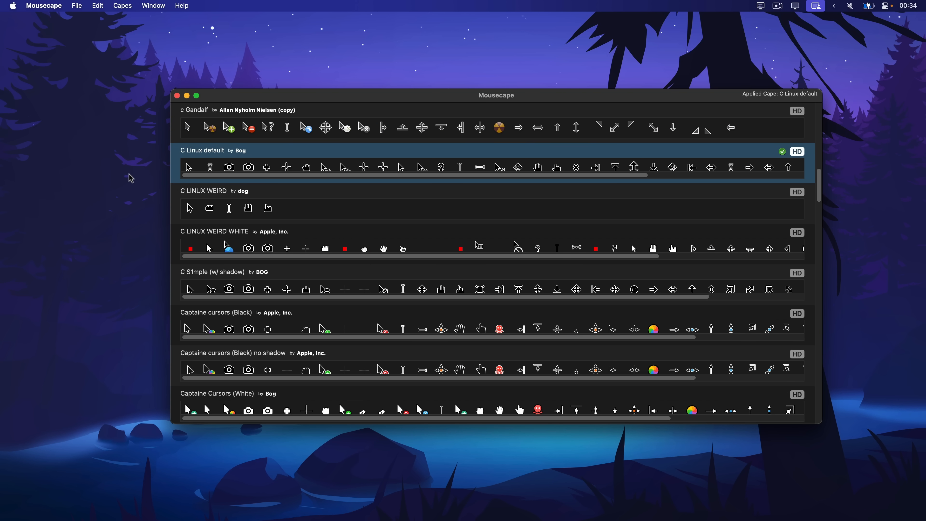
scroll(down, 3)
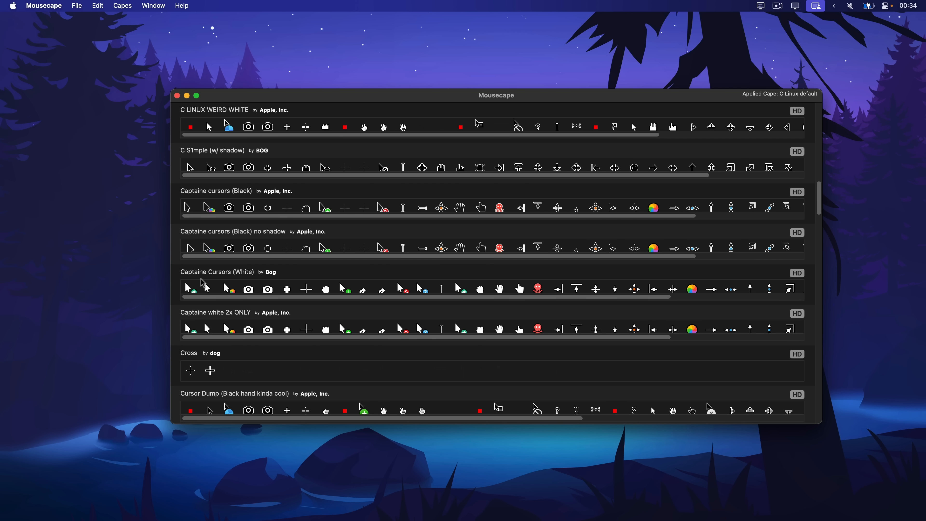
click(218, 272)
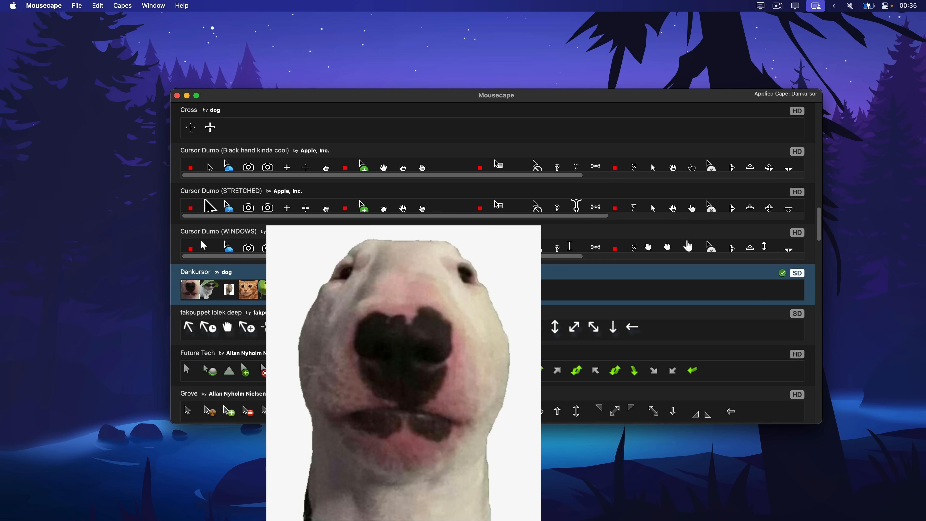
scroll(up, 3)
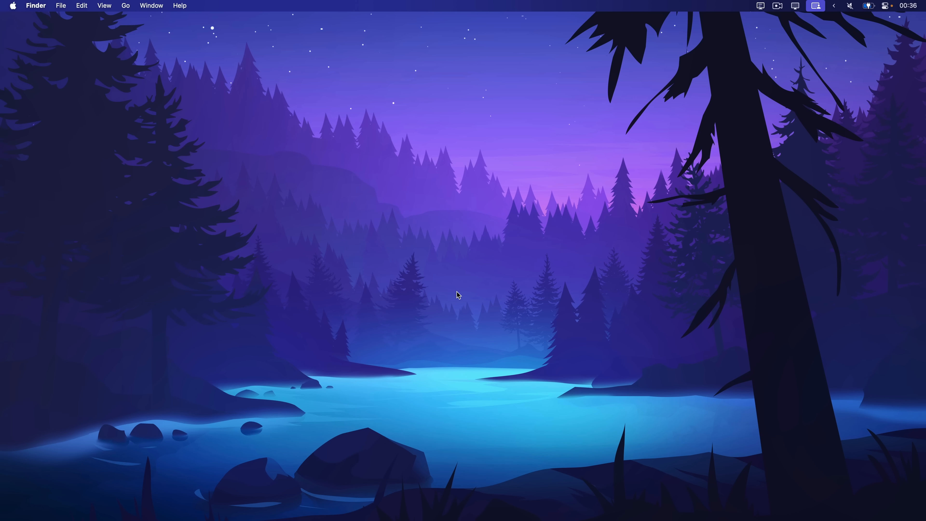
- Search 'better' and bring up BetterDisplay's quick settings for the LG UltraGear
text(better)
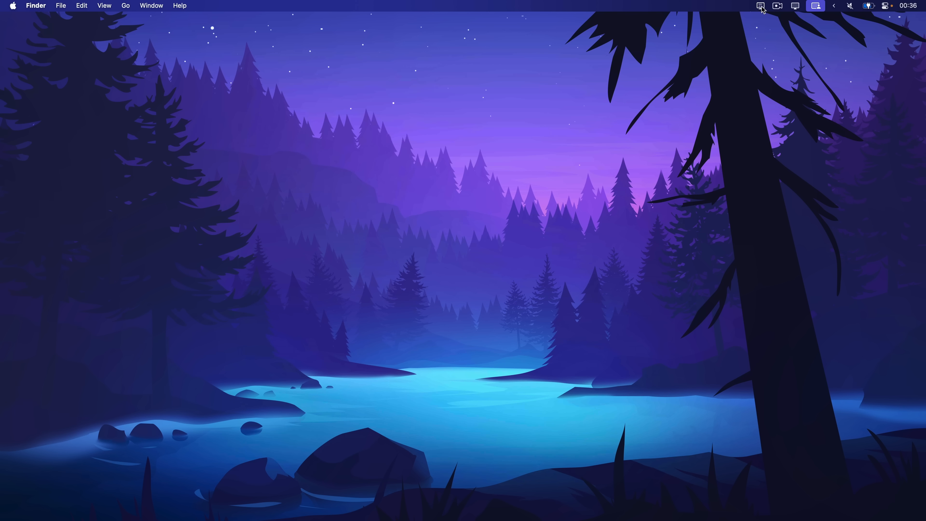
click(761, 6)
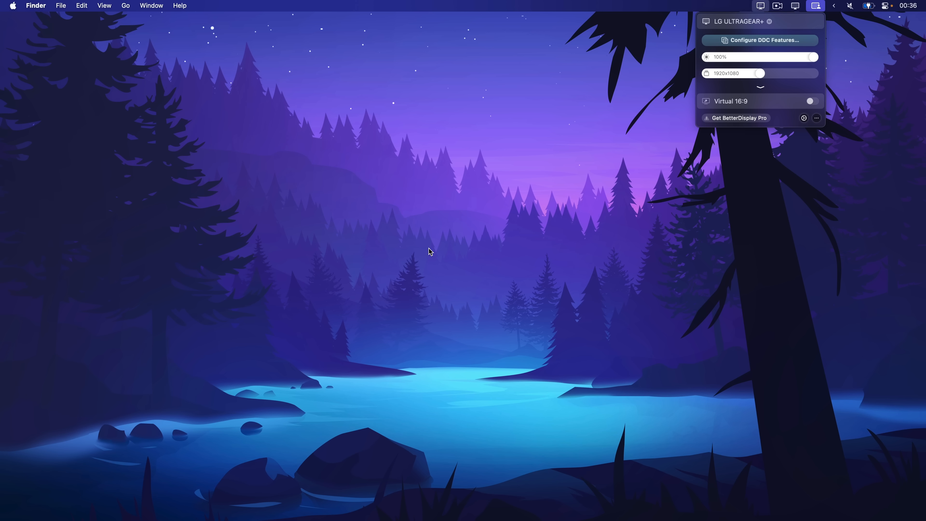
- Find Displays via Spotlight search 'display' and view the system resolution settings
key(cmd+space)
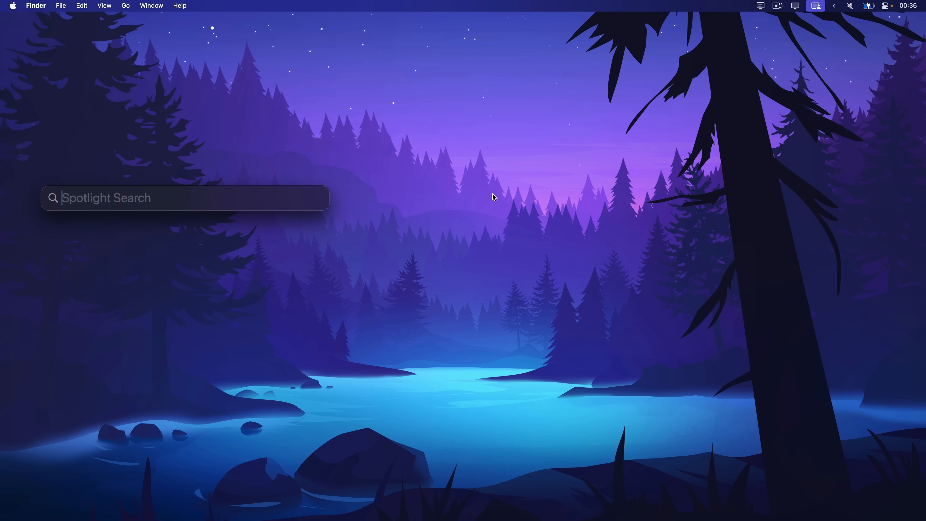
text(display)
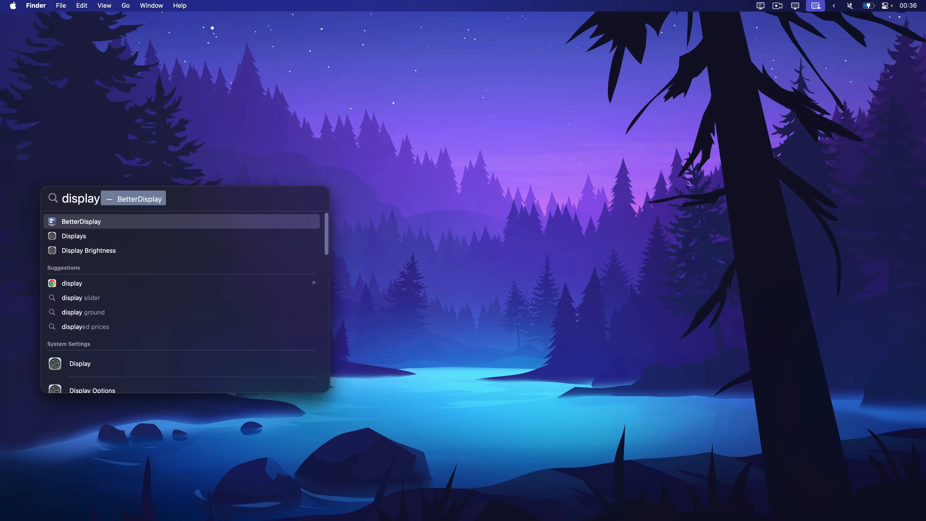
click(73, 236)
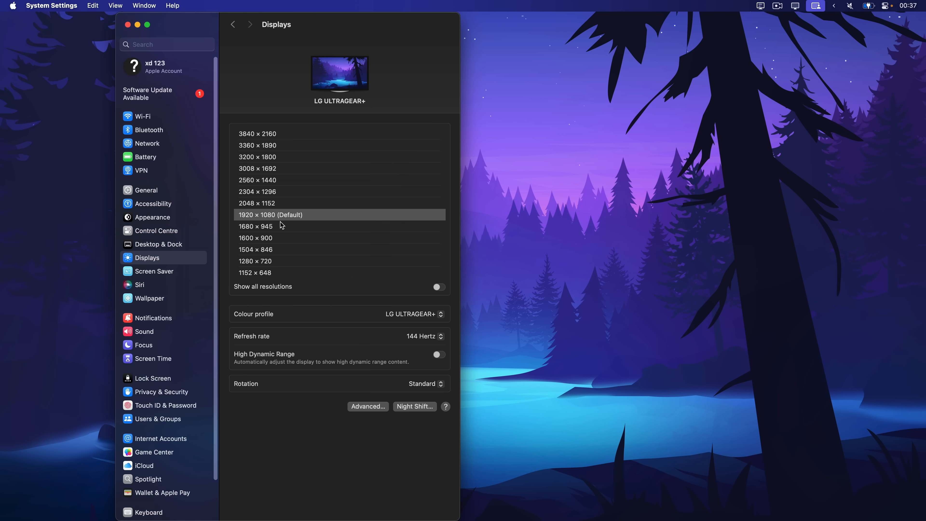
click(440, 287)
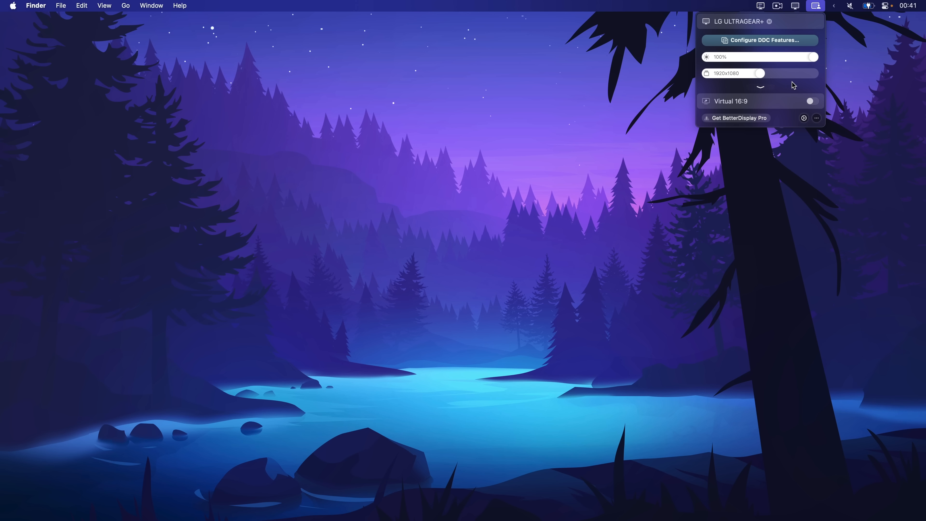
- Expand BetterDisplay's full option list for the LG ULTRAGEAR+ monitor
click(760, 87)
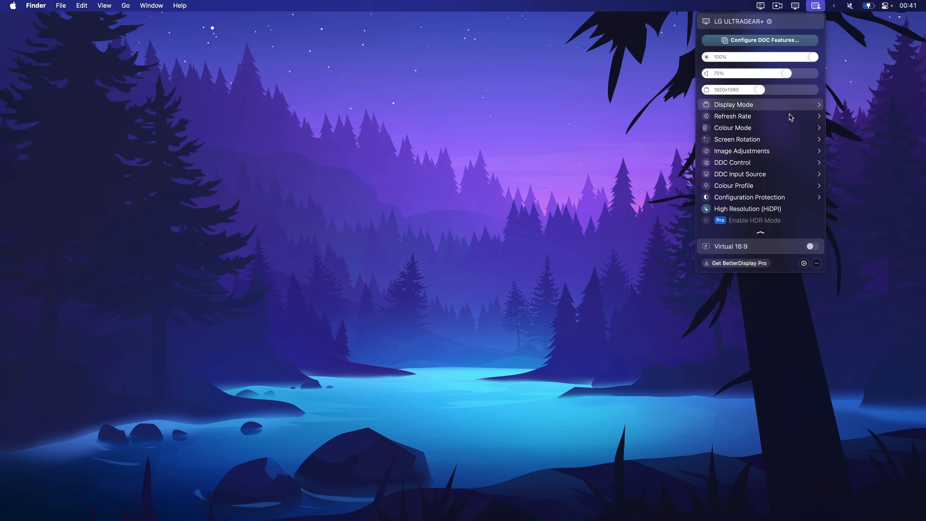
mouse_move(775, 216)
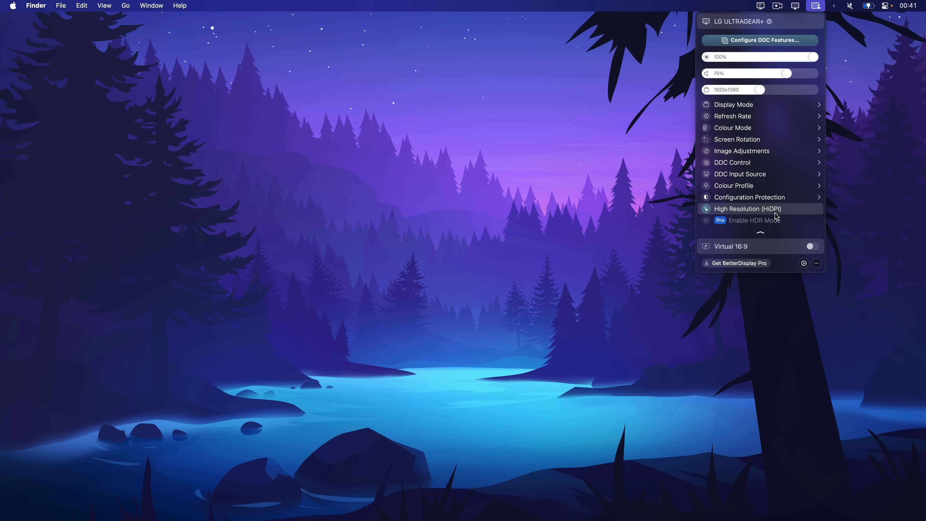
mouse_move(766, 222)
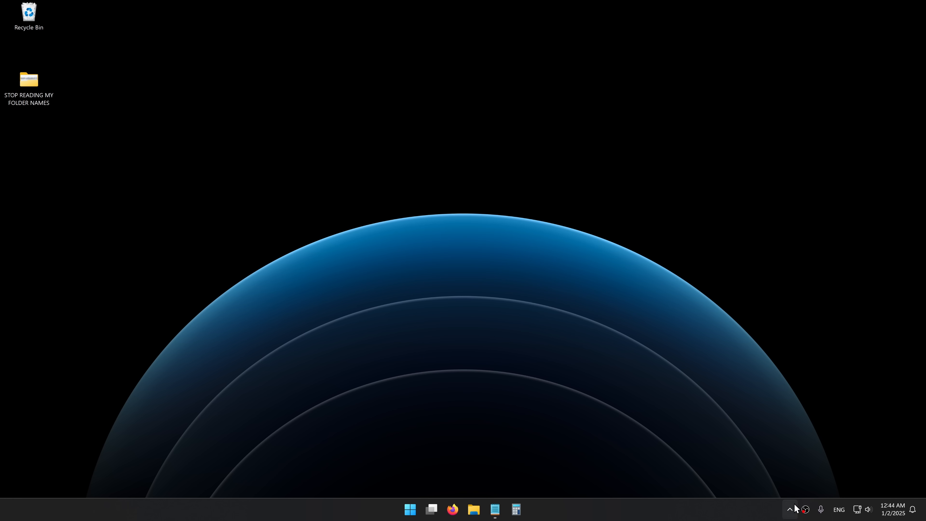
- Launch PowerToys Run from the tray and search '$mouse' to reach mouse properties
click(790, 510)
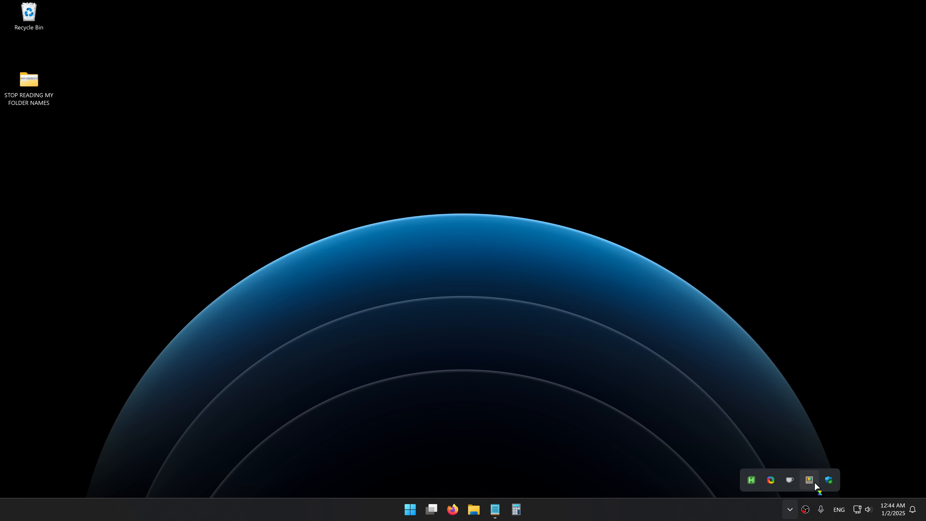
click(810, 480)
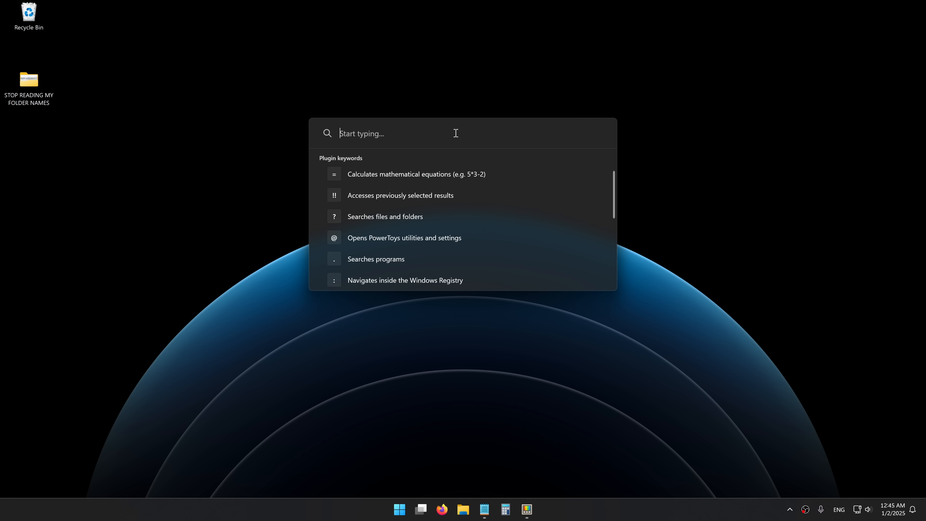
mouse_move(458, 135)
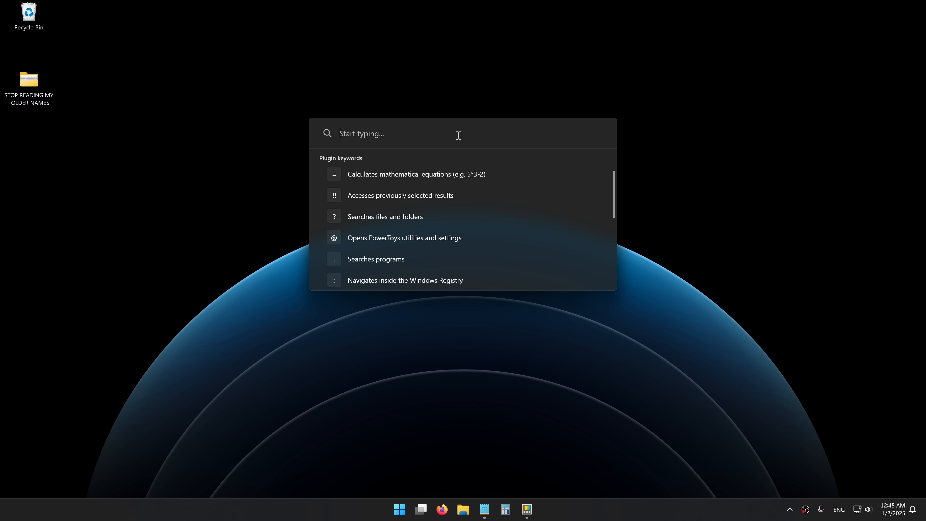
text($mouse)
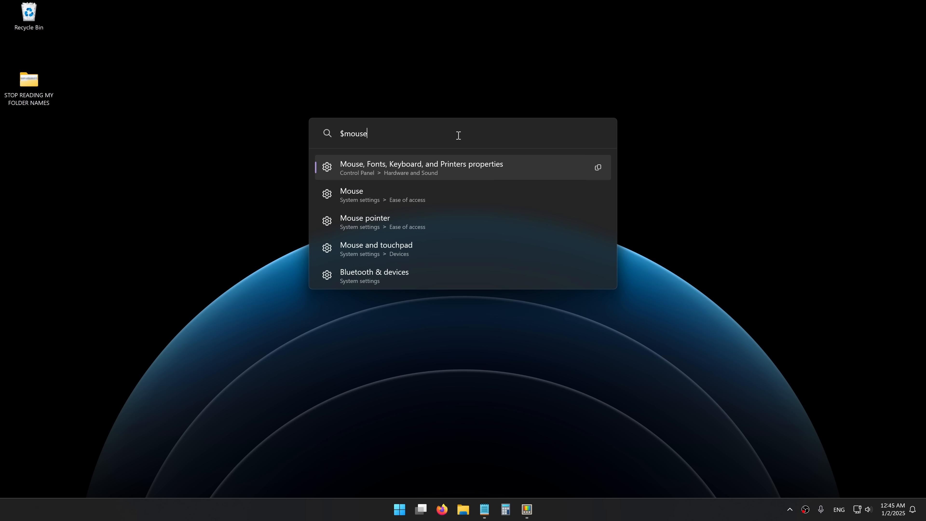
click(421, 167)
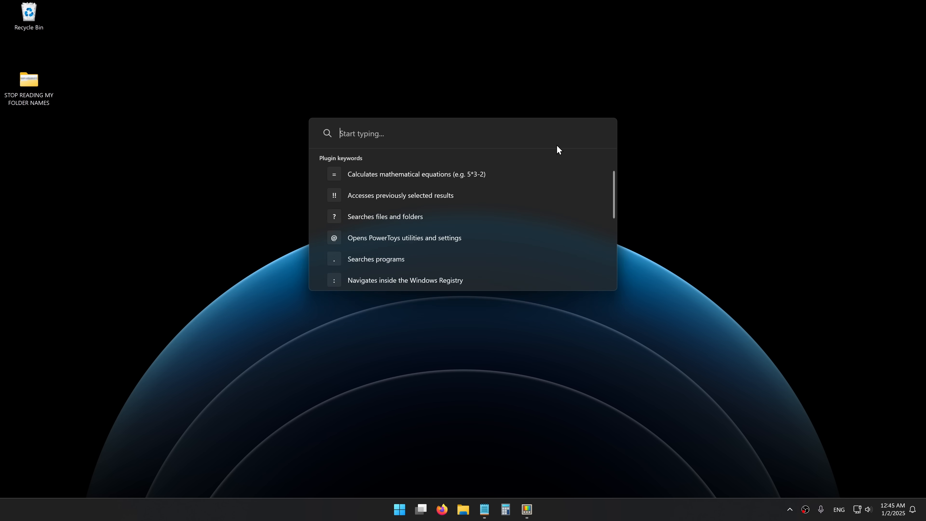
- Search 'shrek' in the launcher, then bring up the OBS Studio window
text(shrek)
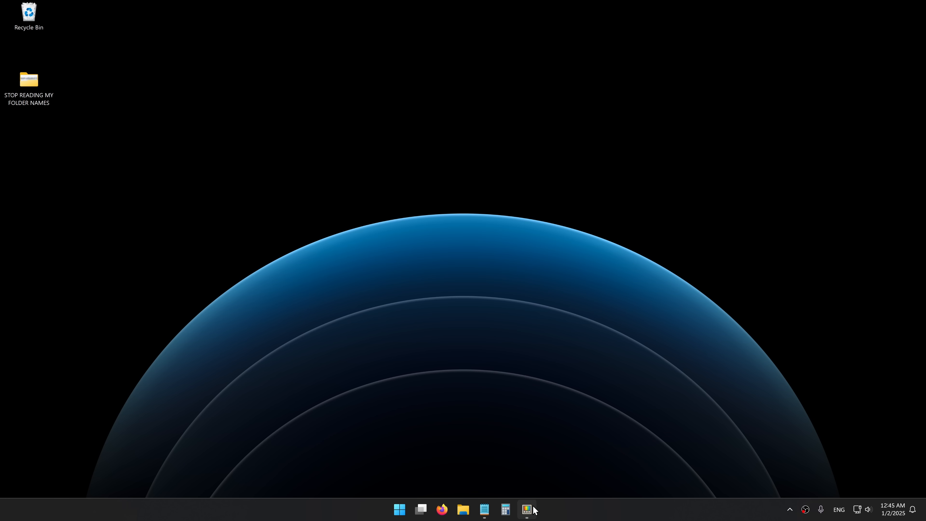
click(527, 509)
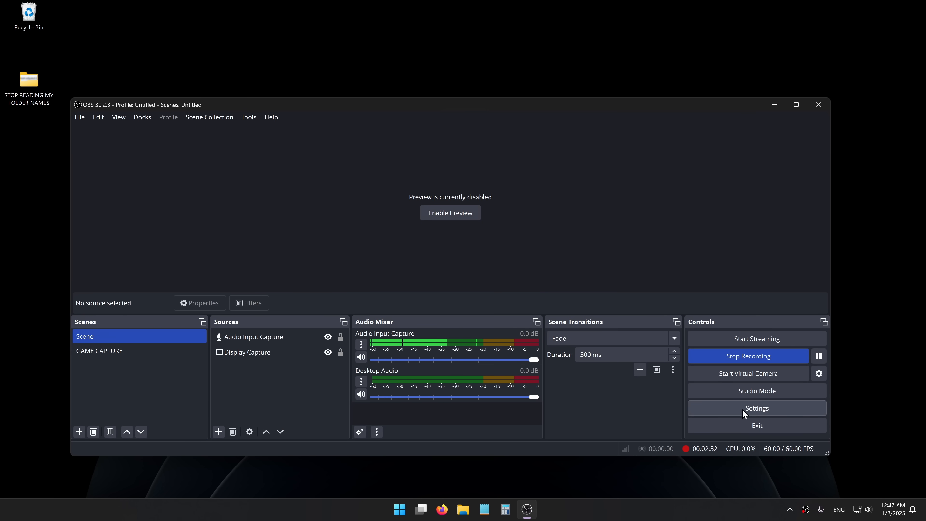
- View OBS's Advanced Output Recording settings: MKV, HEVC, 17-minute splitting, CQP
click(757, 408)
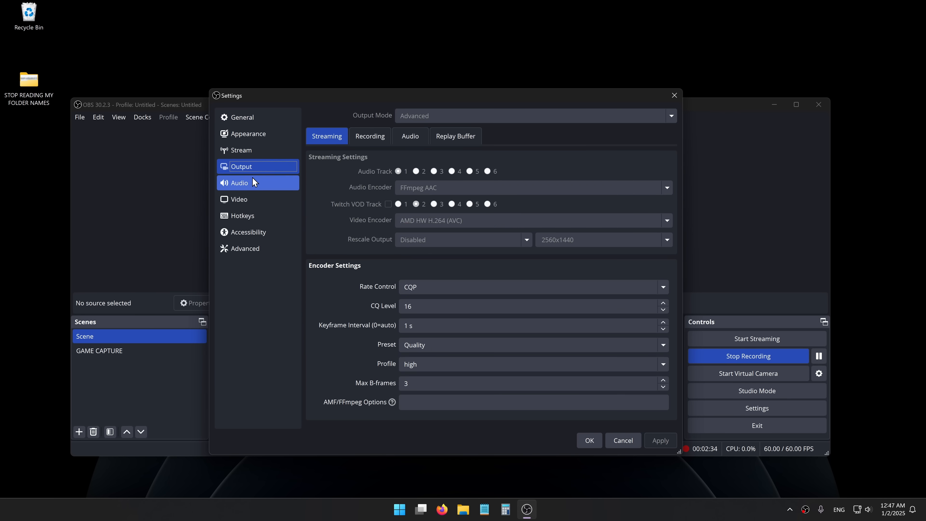
click(370, 136)
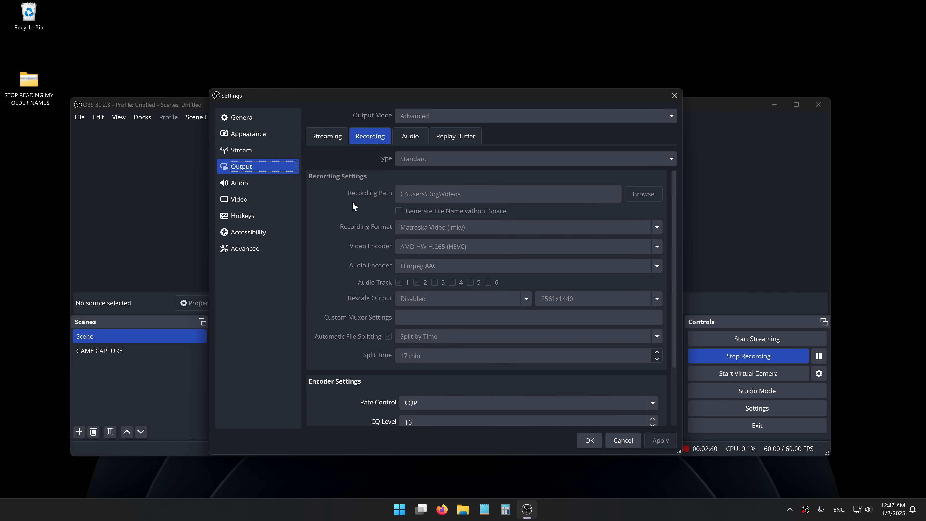
scroll(down, 3)
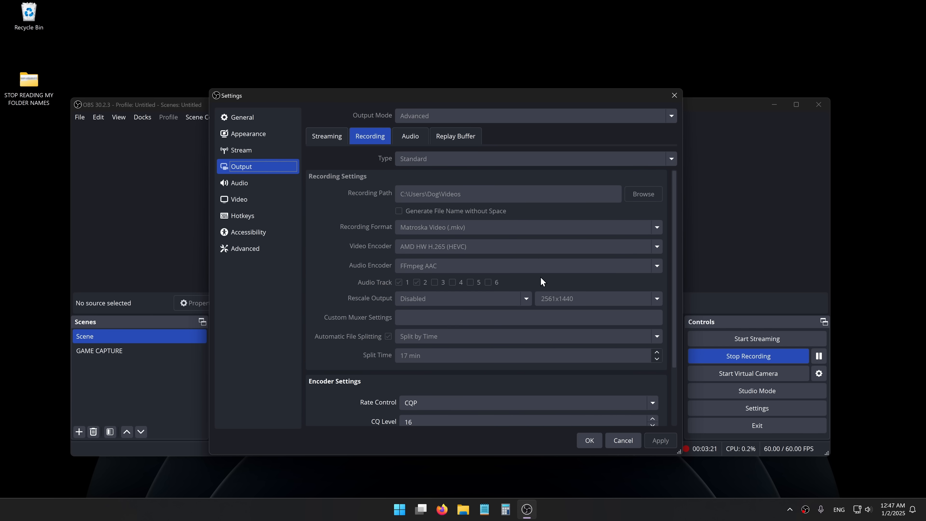
mouse_move(452, 239)
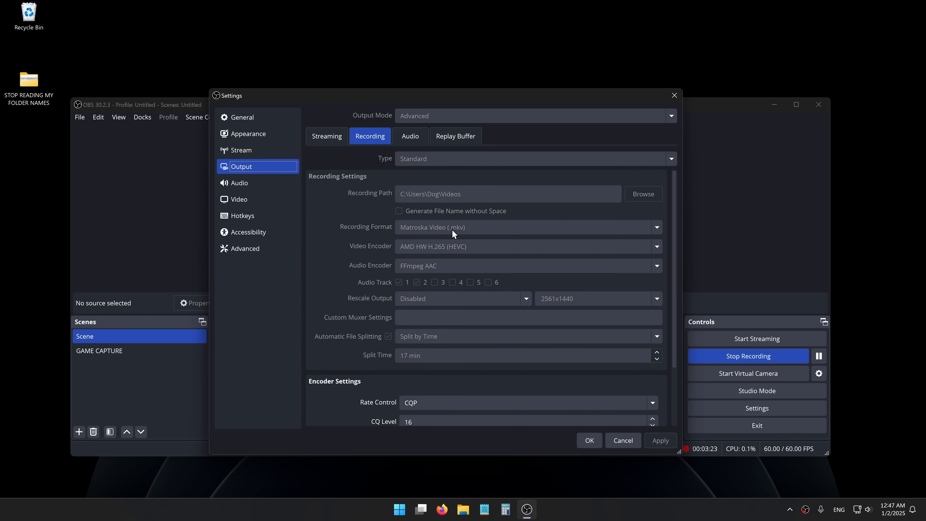
mouse_move(462, 234)
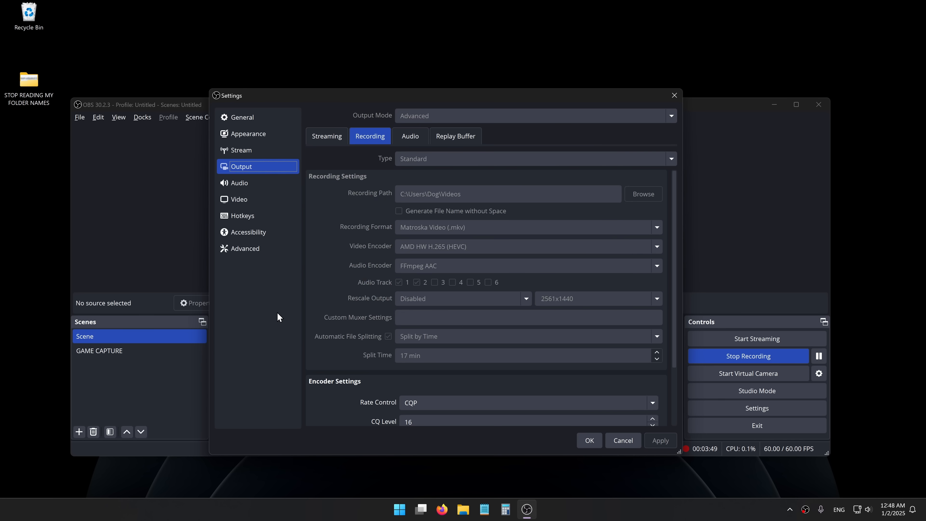
mouse_move(457, 237)
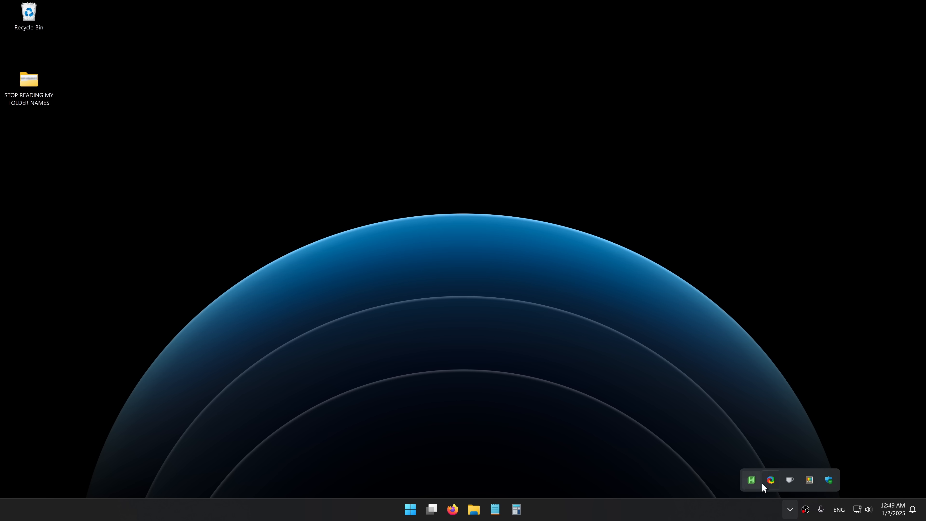
- Bring up the ShareX main window from the tray and move it toward screen centre
click(751, 480)
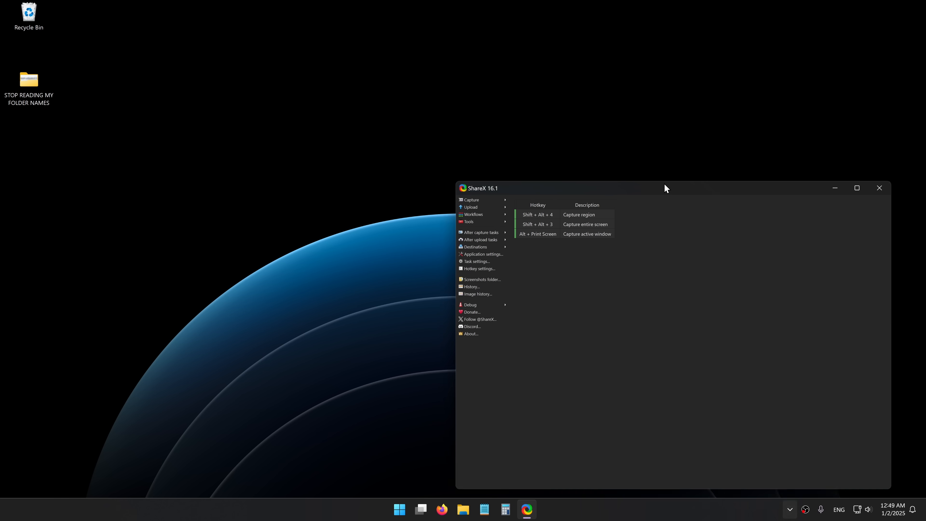
drag(665, 188, 594, 146)
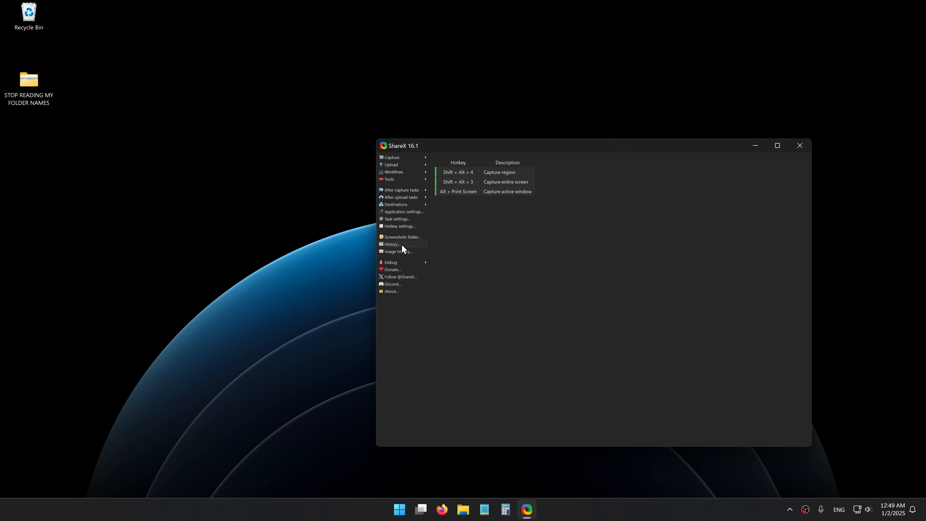
click(800, 146)
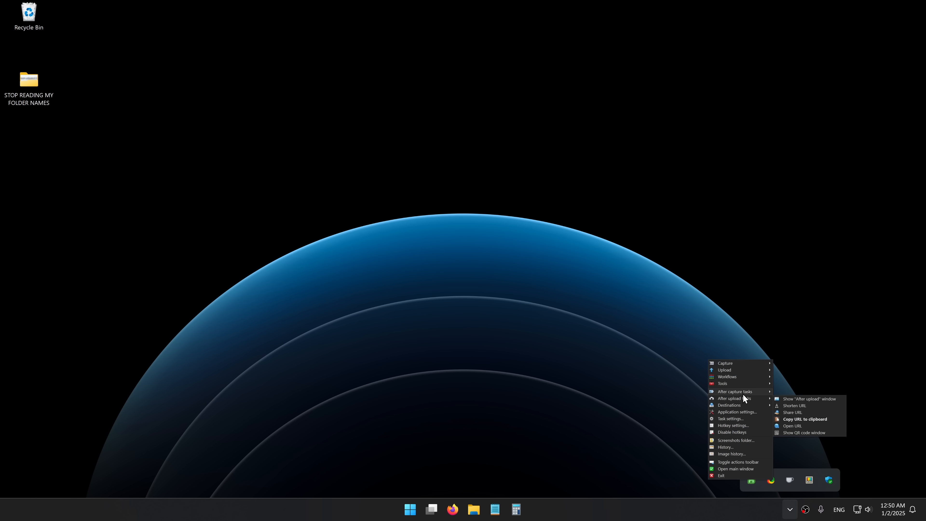
mouse_move(737, 384)
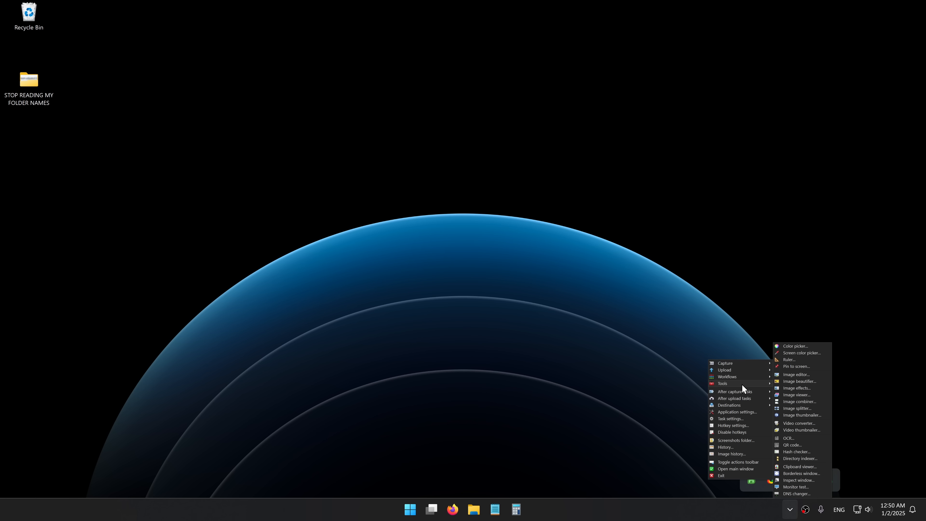
- Review ShareX's capture hotkeys for region, full-screen and active window, then close the list
click(641, 372)
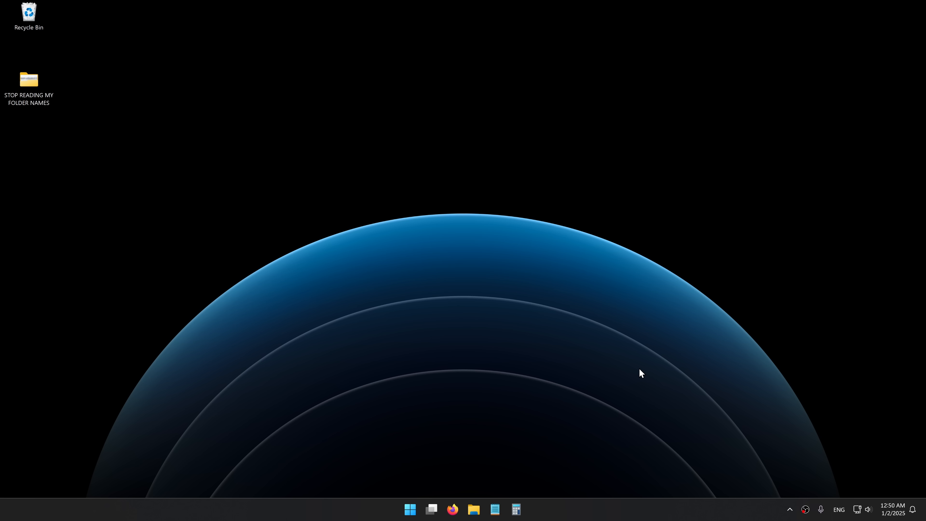
drag(256, 184, 529, 384)
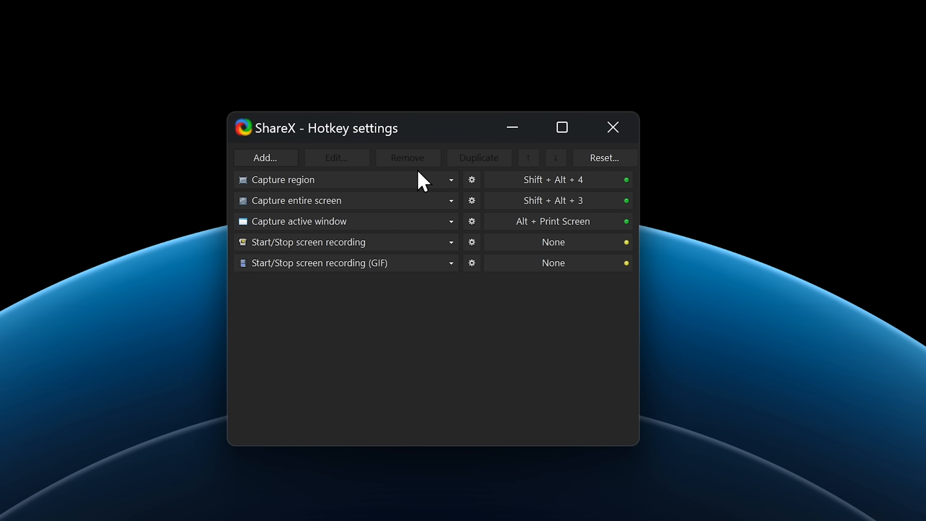
mouse_move(492, 232)
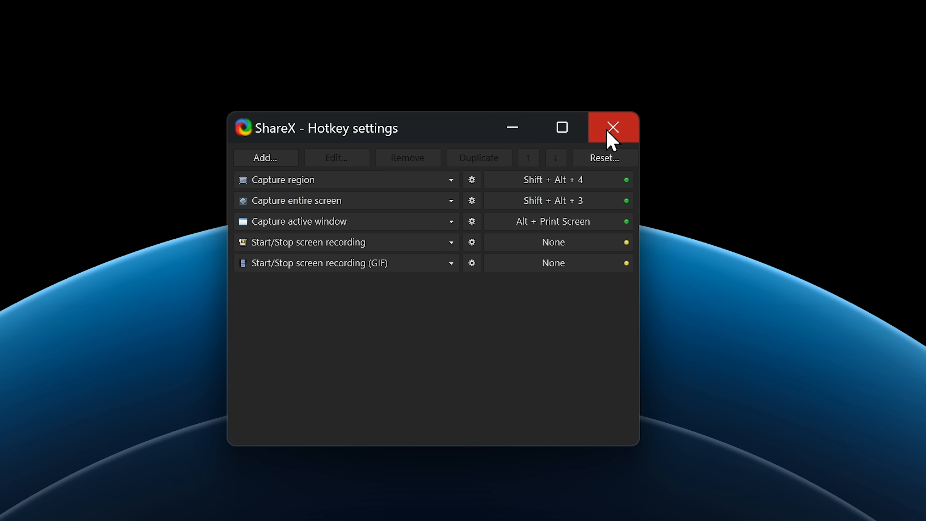
click(613, 130)
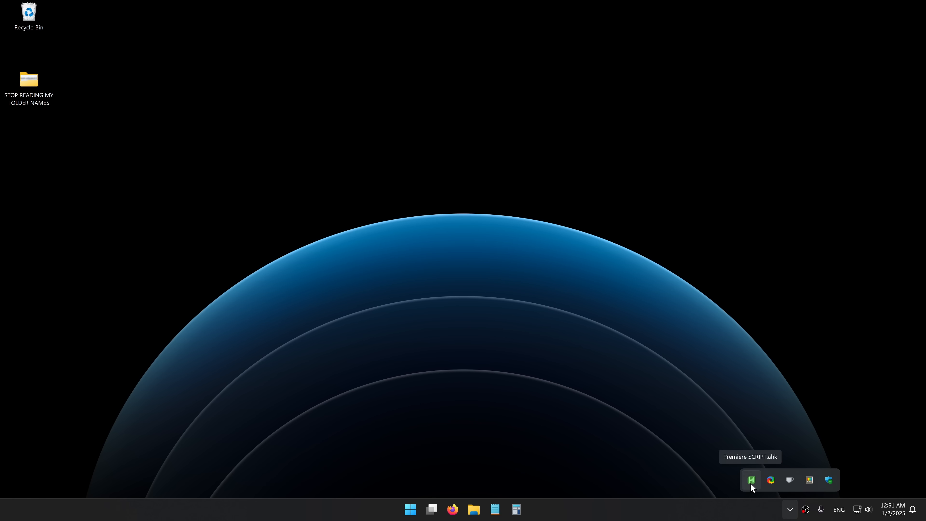
- View Premiere SCRIPT.ahk from the AutoHotkey tray icon and read through it in Notepad
click(751, 480)
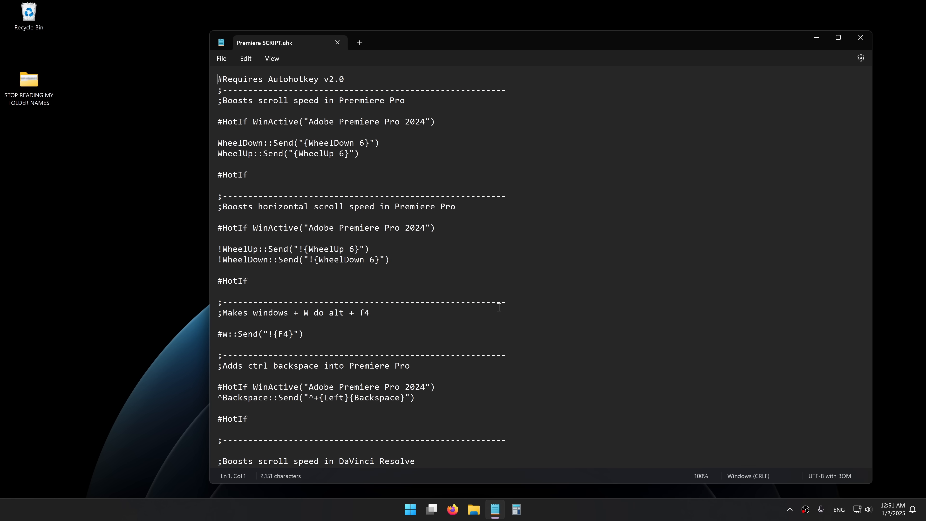
drag(218, 79, 507, 302)
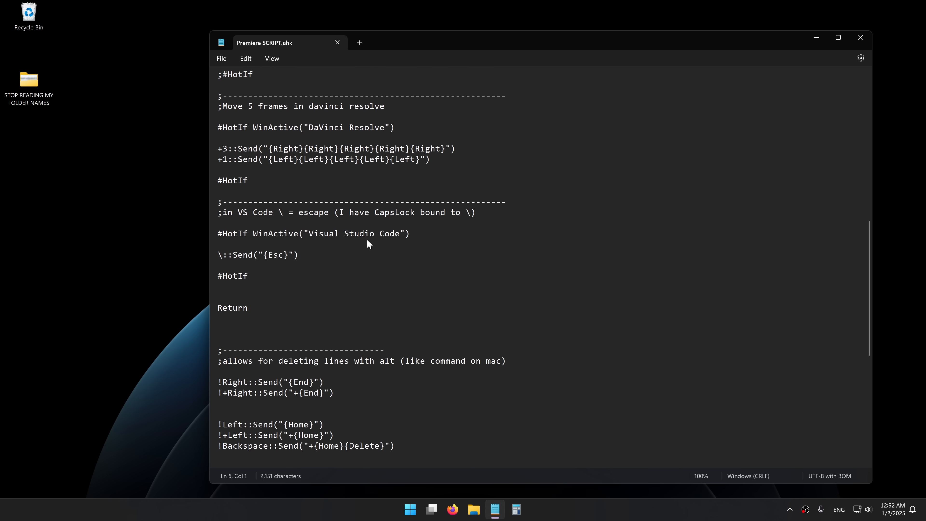
drag(218, 230, 248, 310)
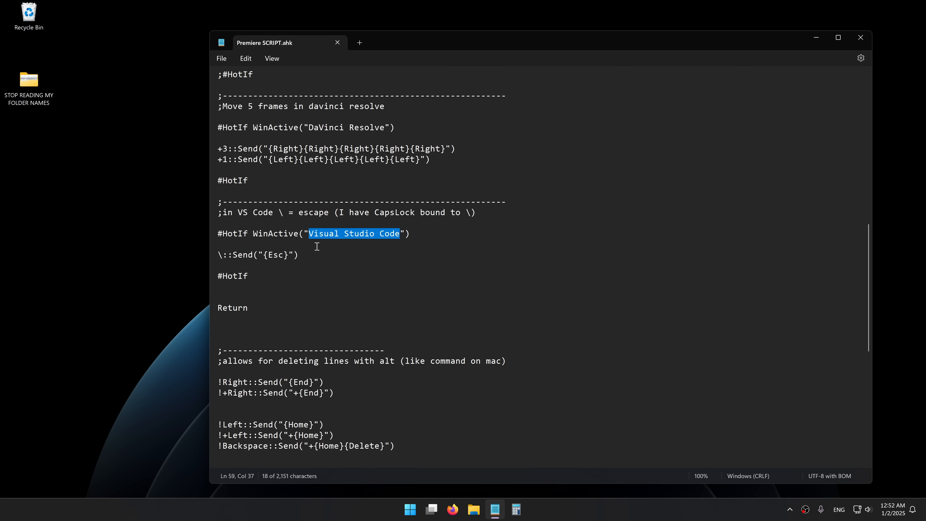
- Highlight the Visual Studio Code rule in the script, then switch to VS Code
double_click(277, 255)
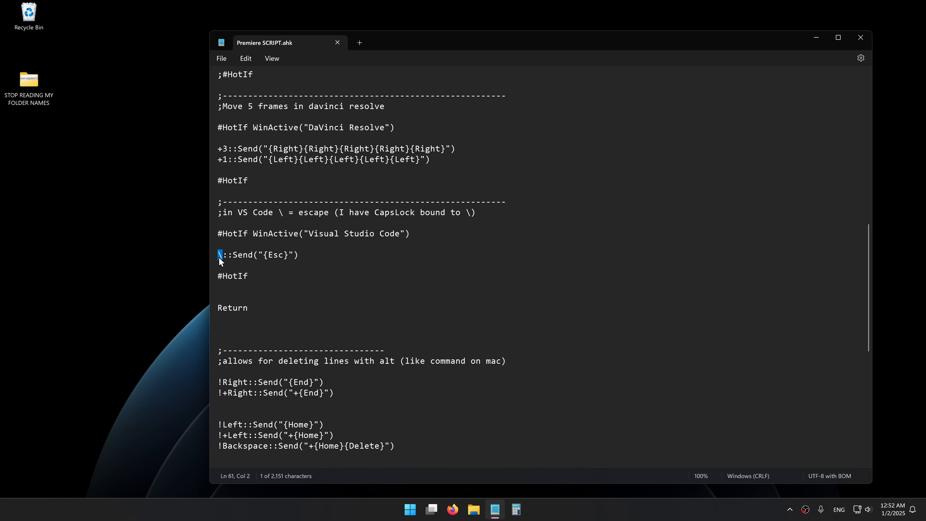
mouse_move(223, 260)
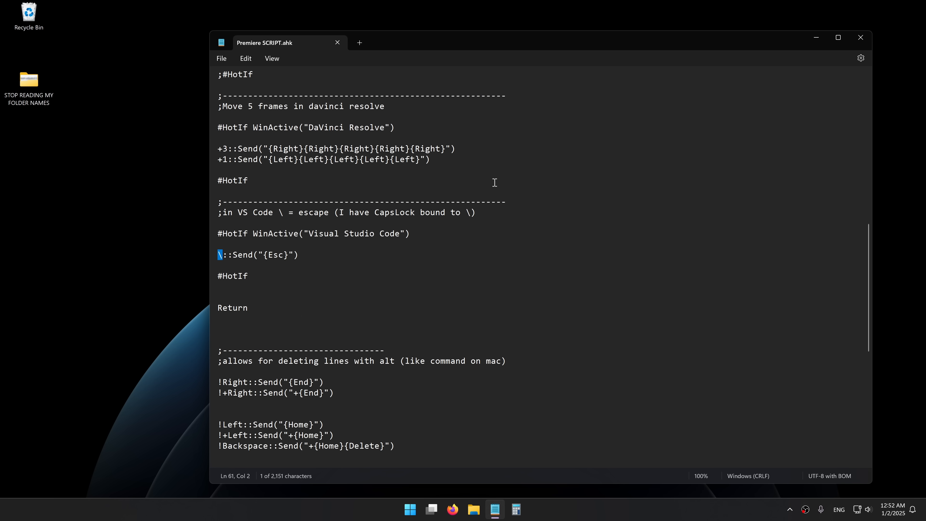
click(526, 509)
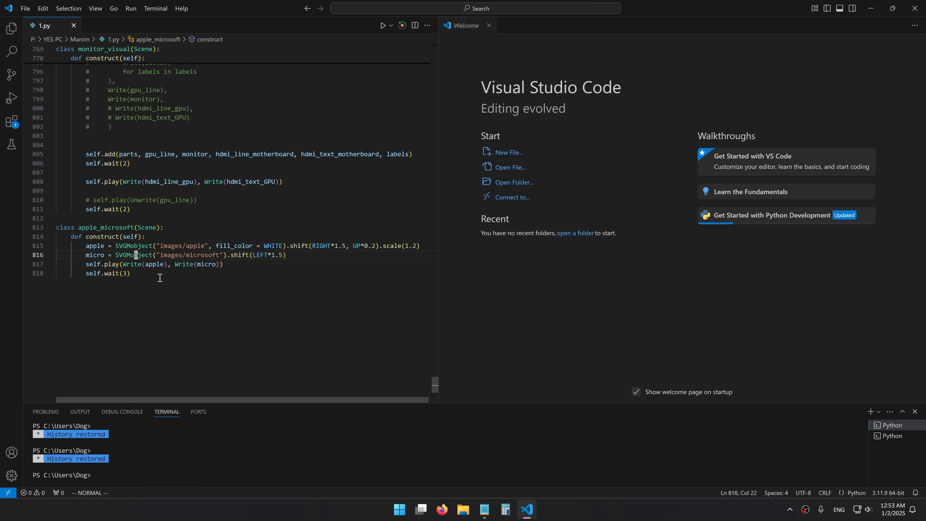
- Return to the script and highlight the alt+h/j/k/l arrow-key hotkey block
click(484, 509)
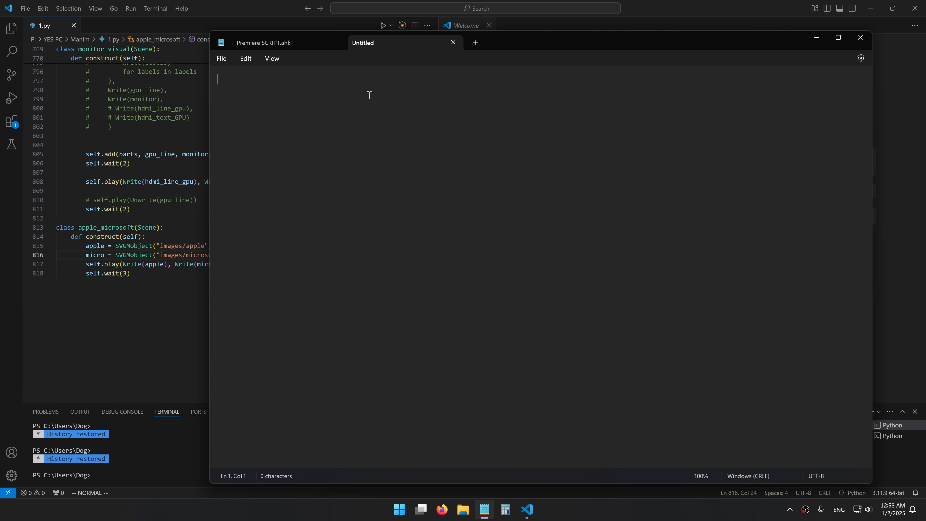
text(\\\\\\\)
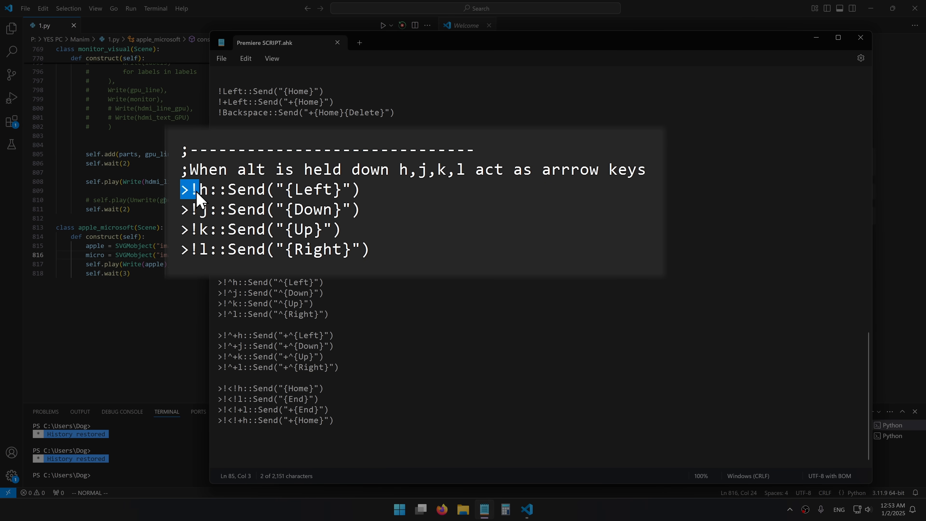
drag(195, 189, 213, 249)
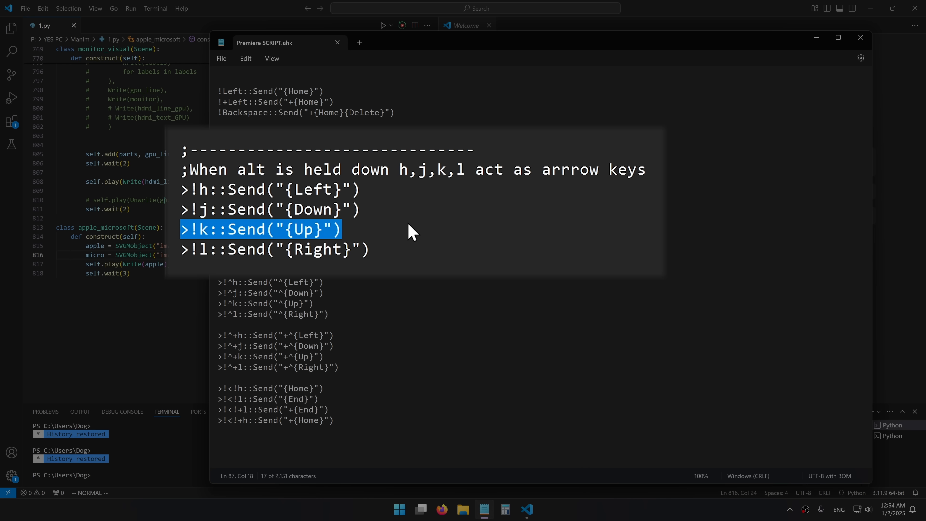
- Close the Notepad windows, leaving just the desktop
click(344, 230)
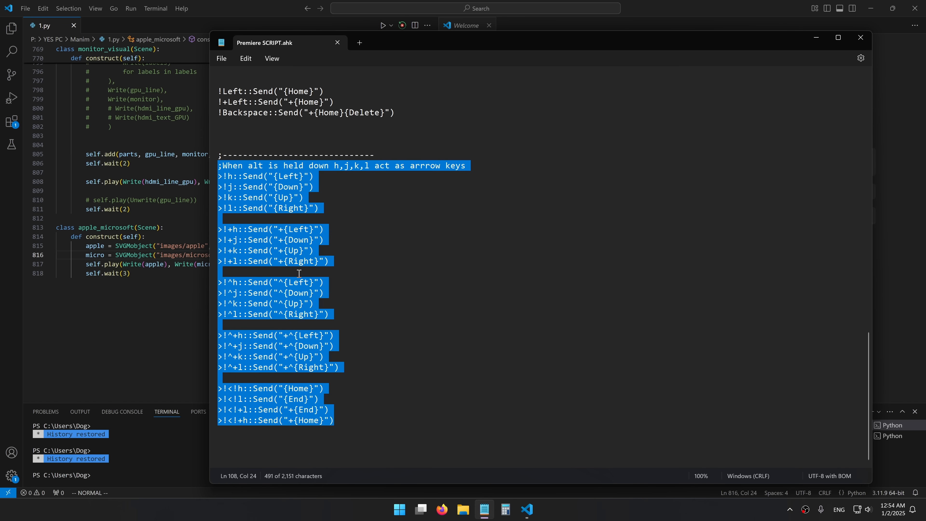
click(355, 320)
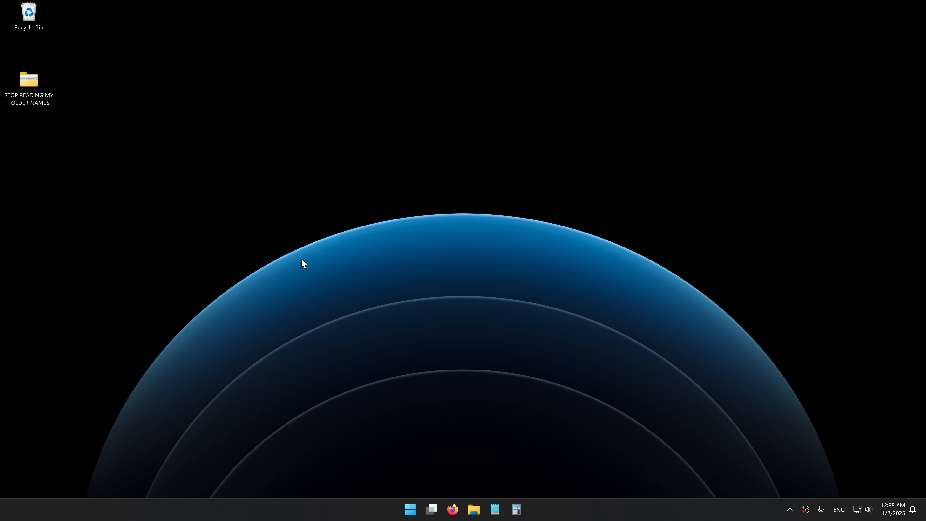
mouse_move(425, 283)
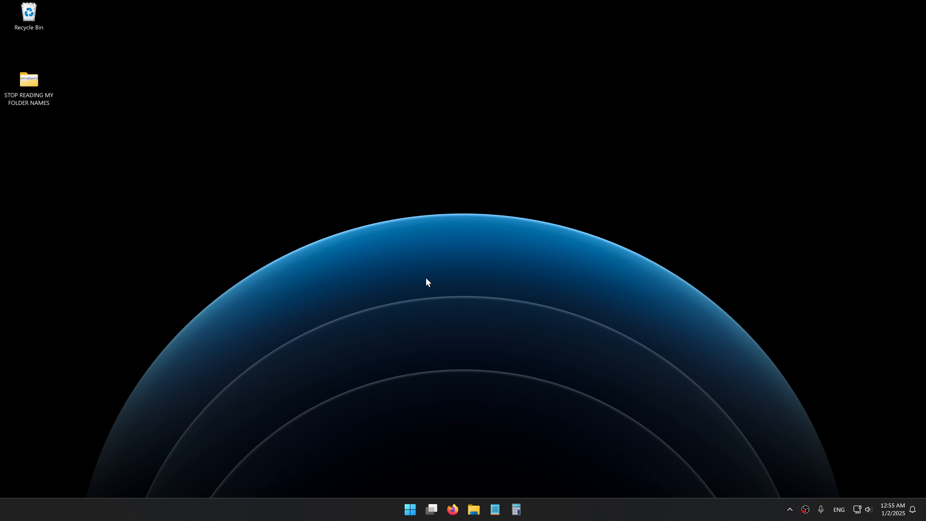